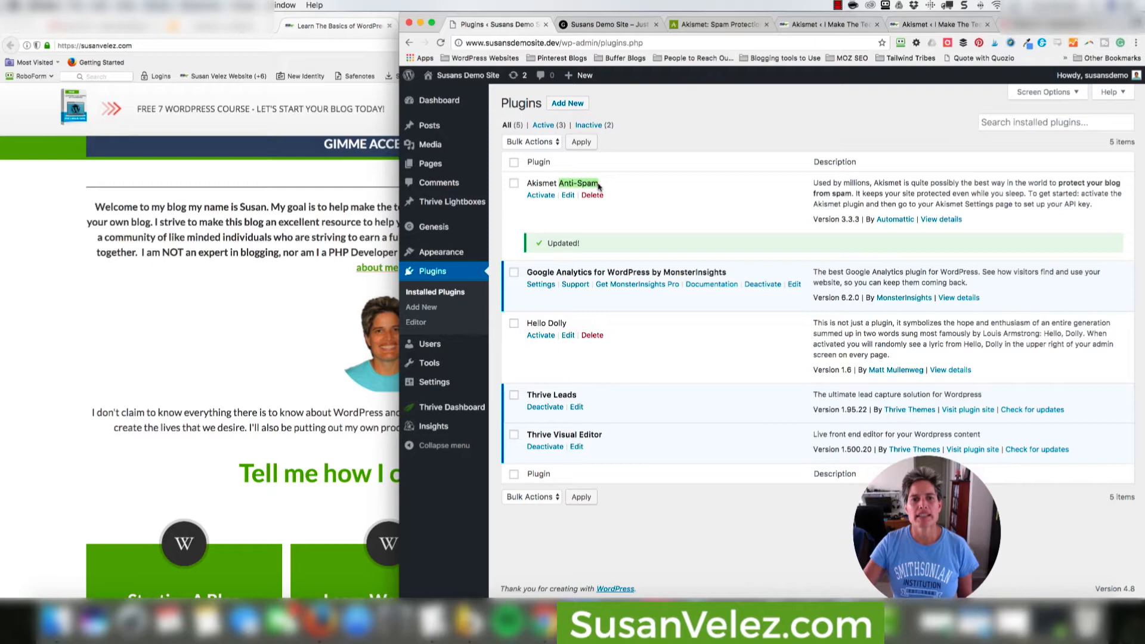
pyautogui.moveTo(705, 144)
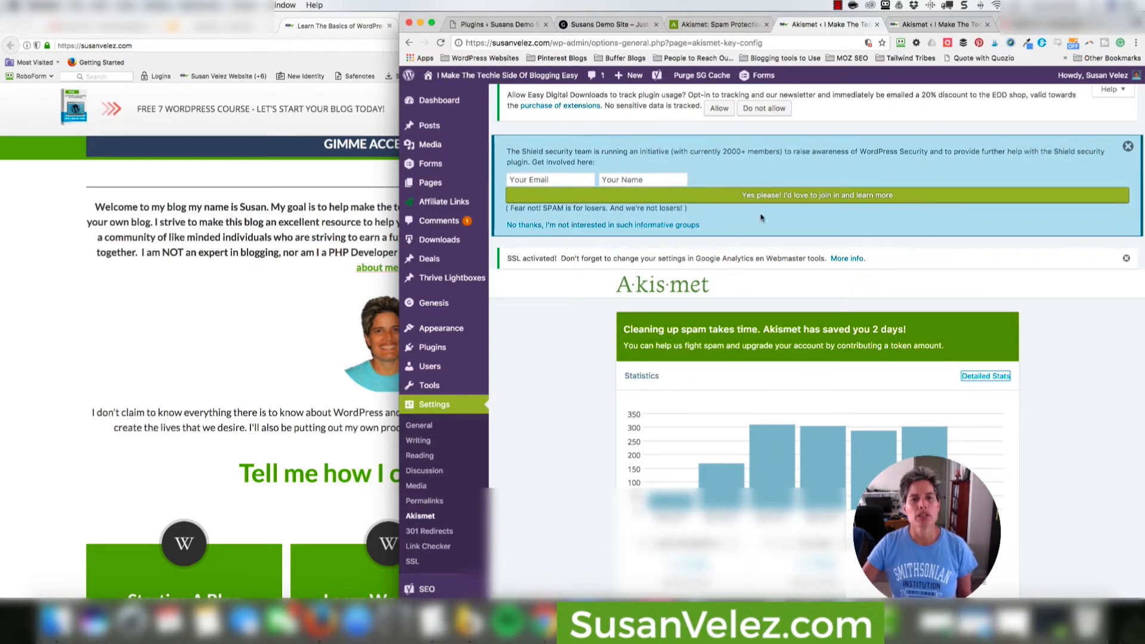
# Scroll through the blog's Akismet stats toward the detailed six-month spam and accuracy view
pyautogui.scroll(-3)
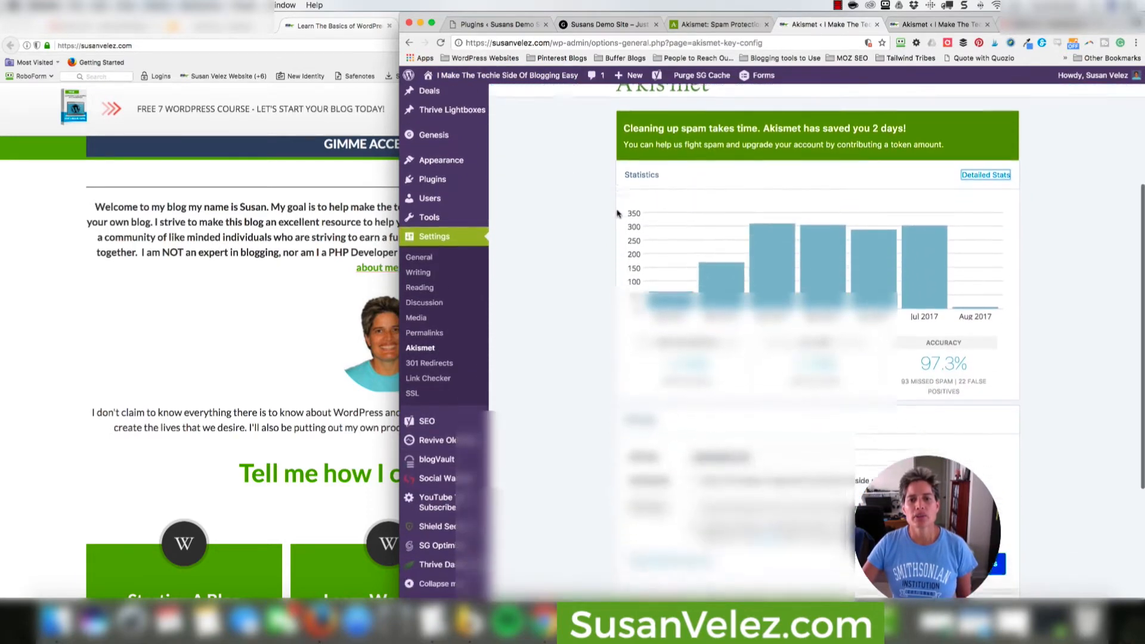
pyautogui.scroll(-3)
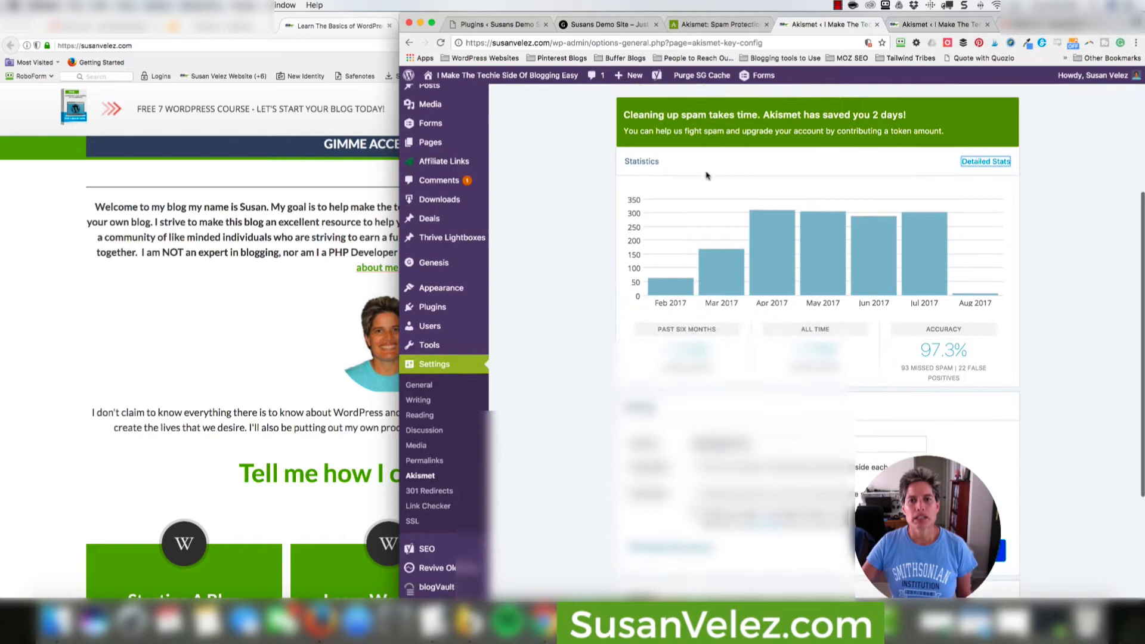
pyautogui.scroll(-3)
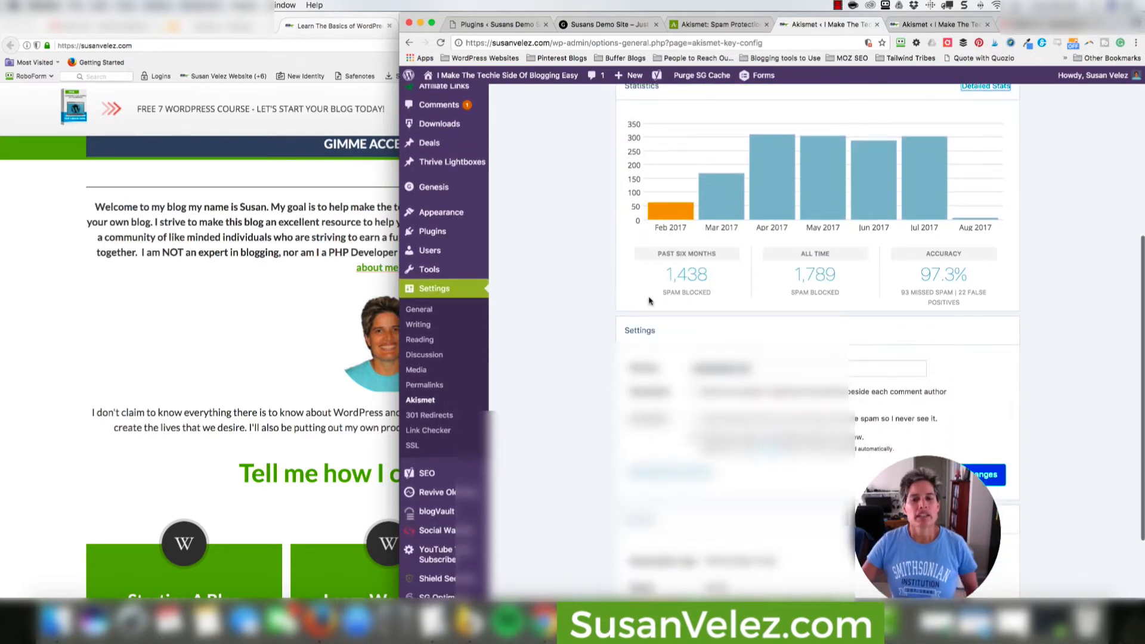
pyautogui.moveTo(694, 289)
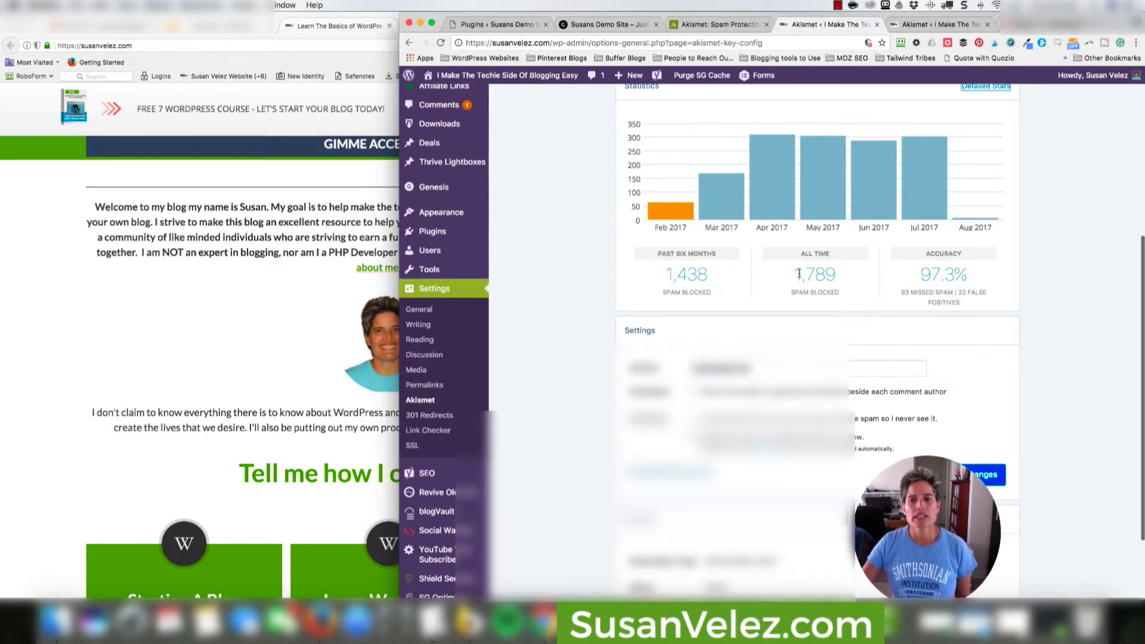
pyautogui.moveTo(826, 285)
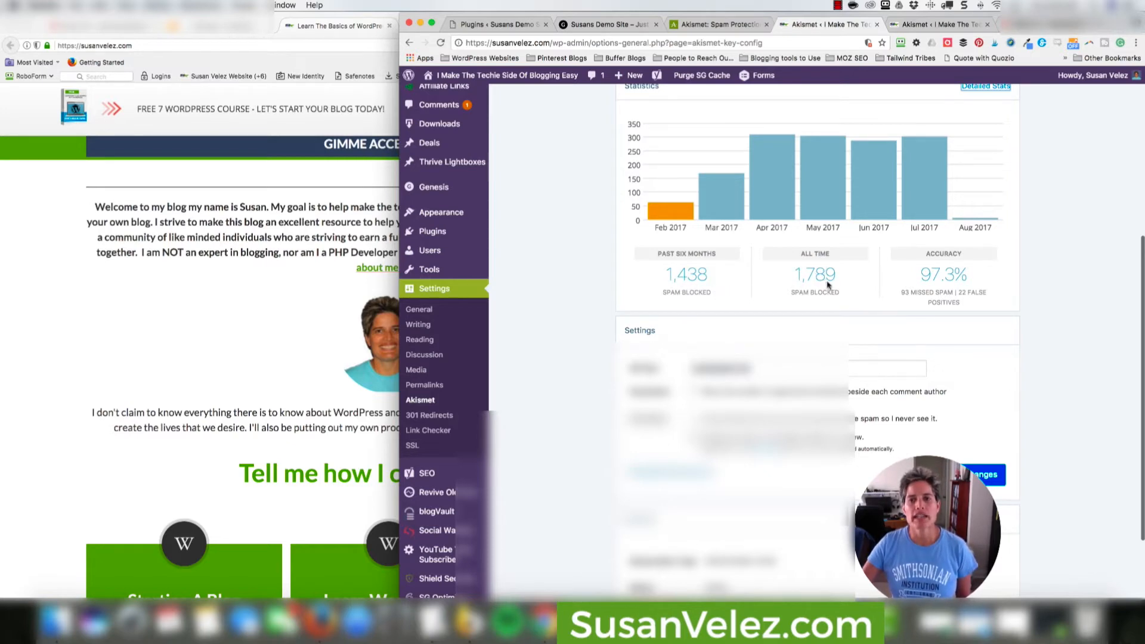
pyautogui.scroll(-3)
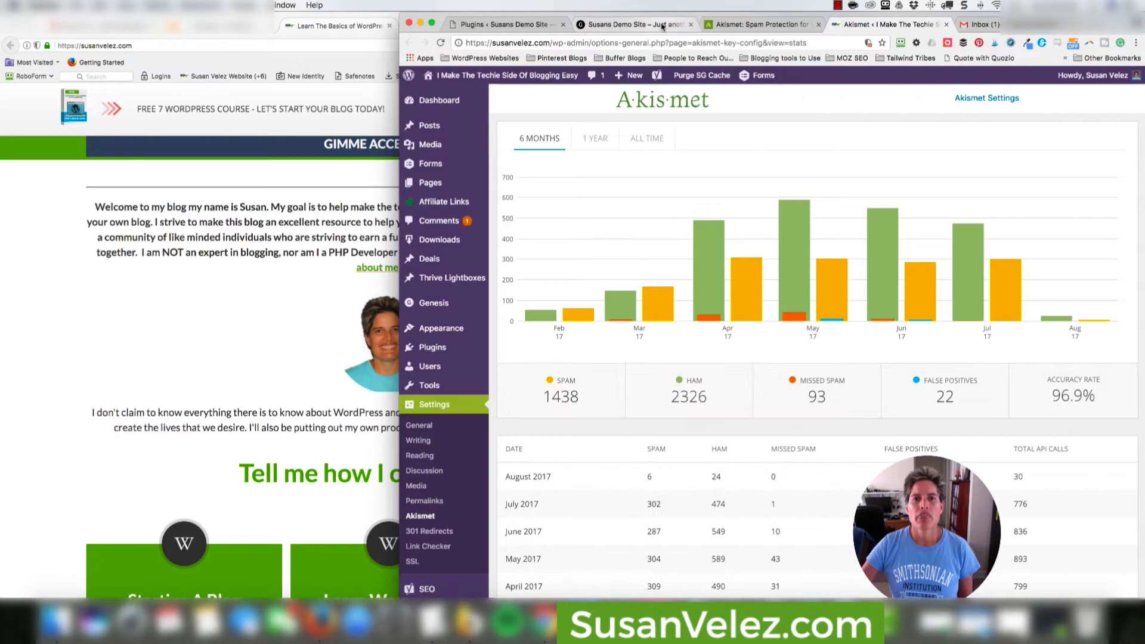
pyautogui.click(633, 24)
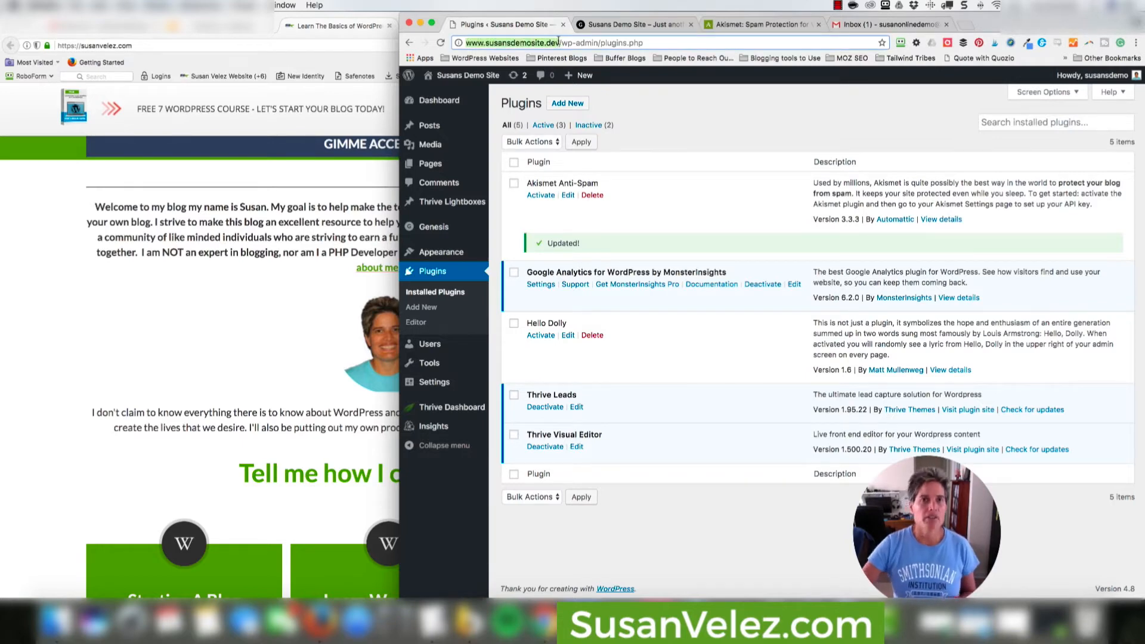
pyautogui.moveTo(742, 106)
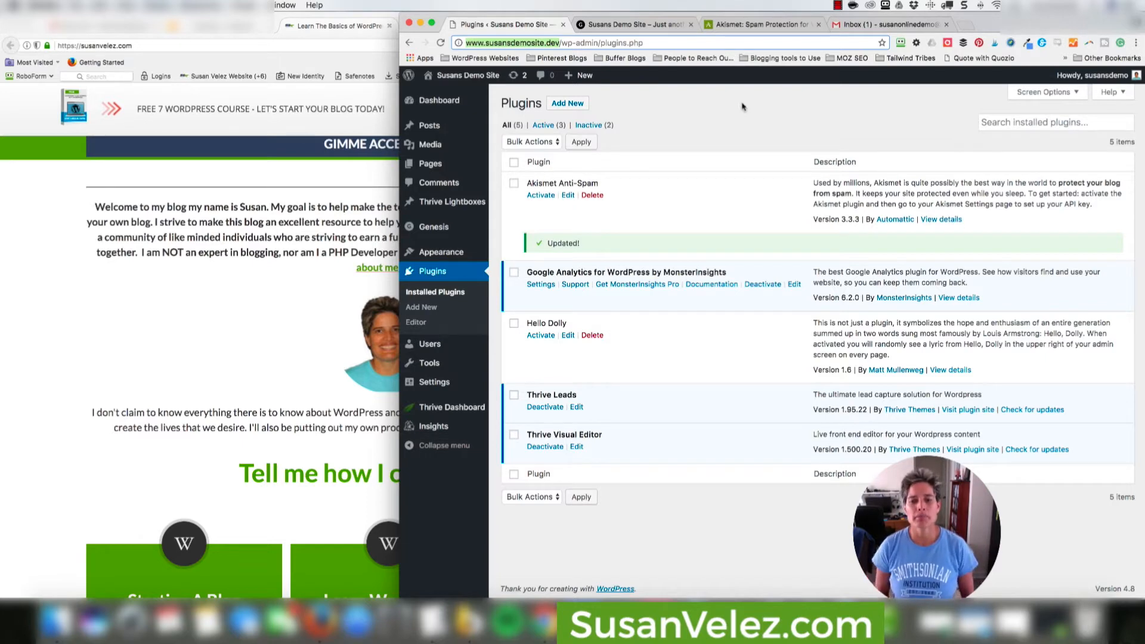
pyautogui.moveTo(803, 82)
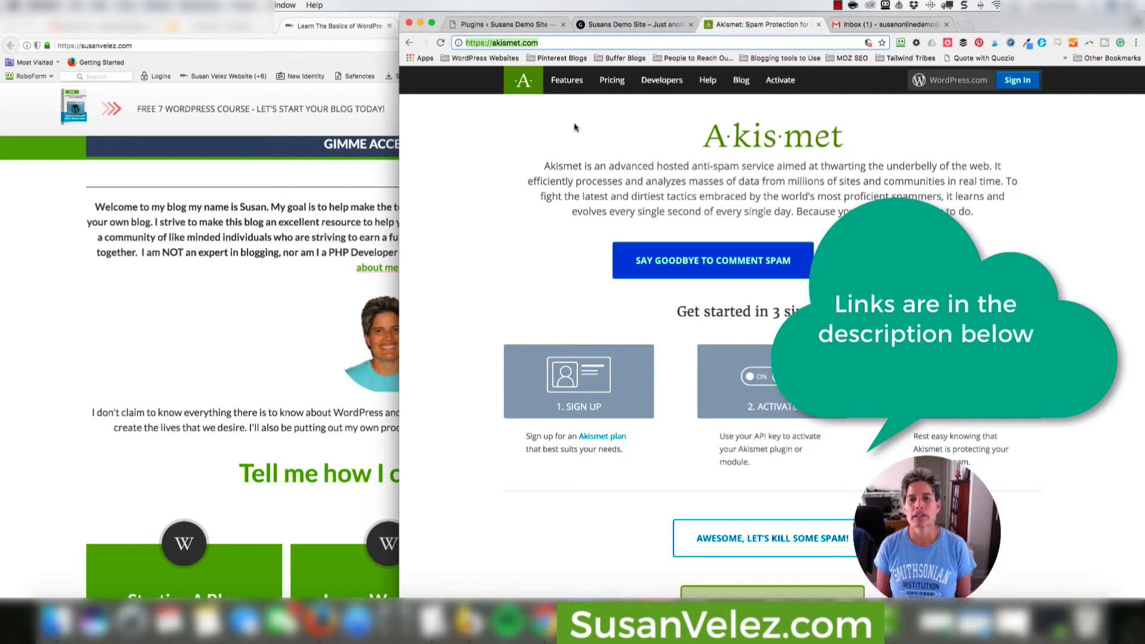
pyautogui.scroll(-3)
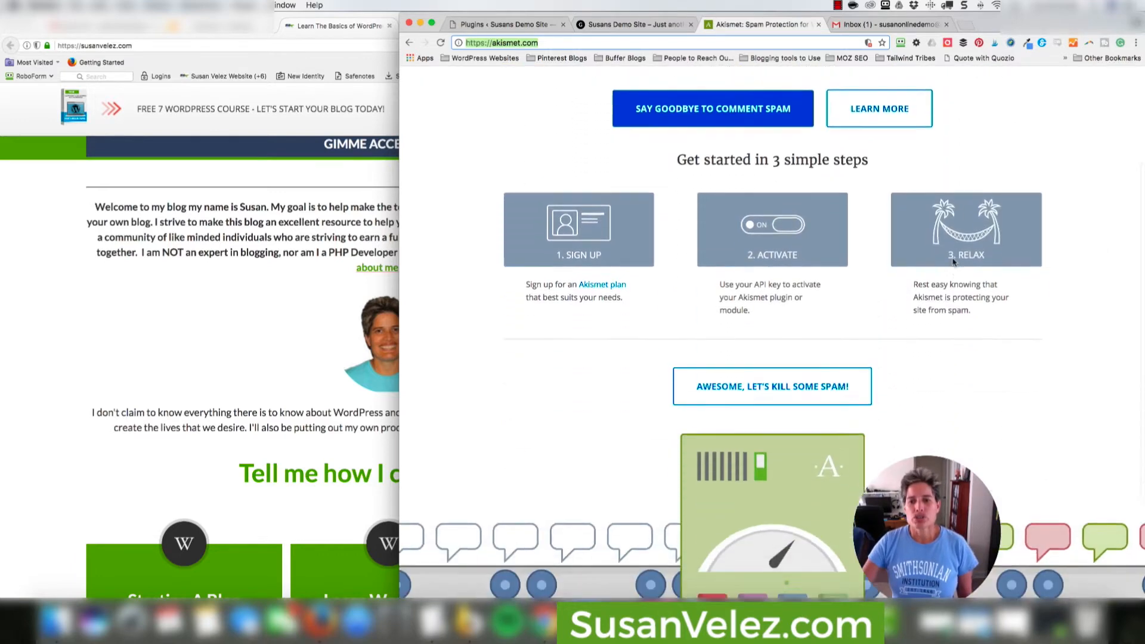
pyautogui.scroll(-3)
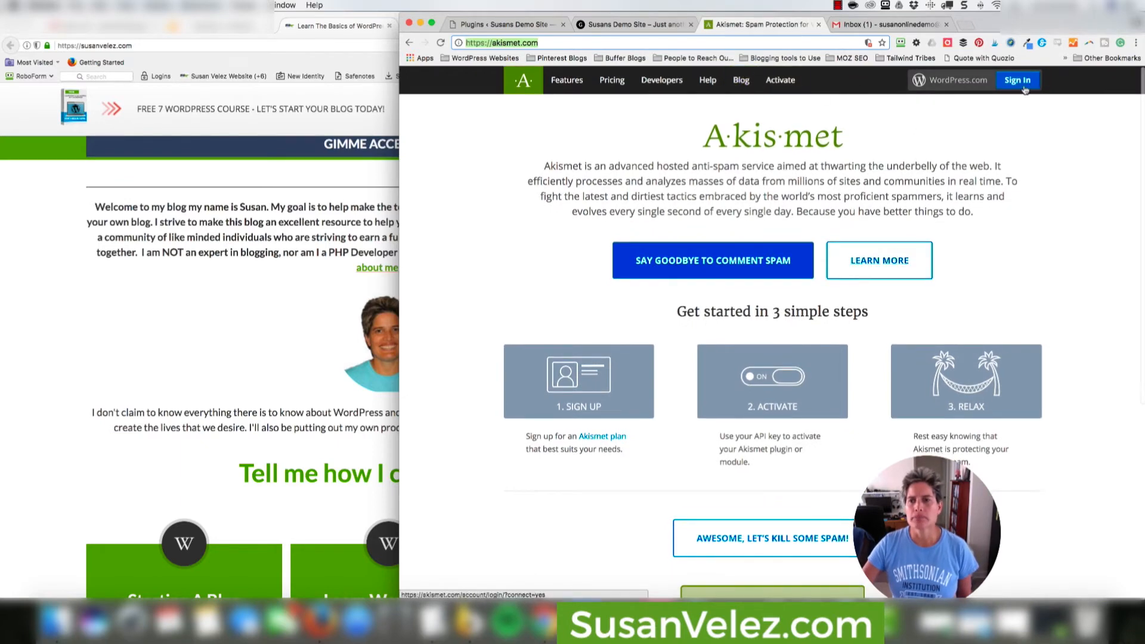
pyautogui.click(1017, 80)
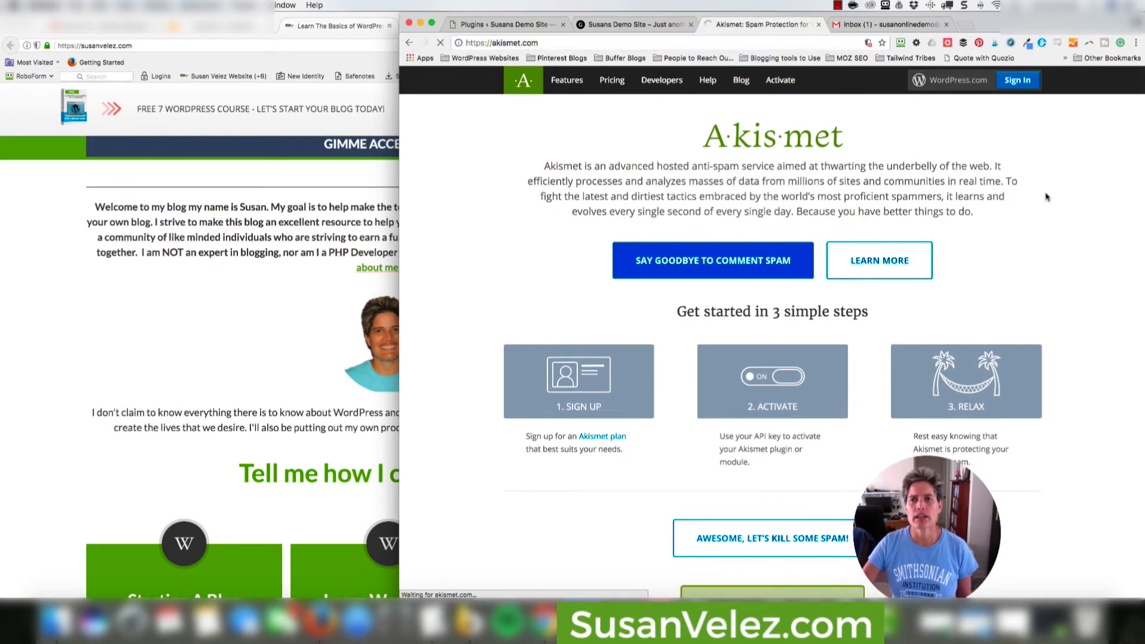
pyautogui.scroll(-3)
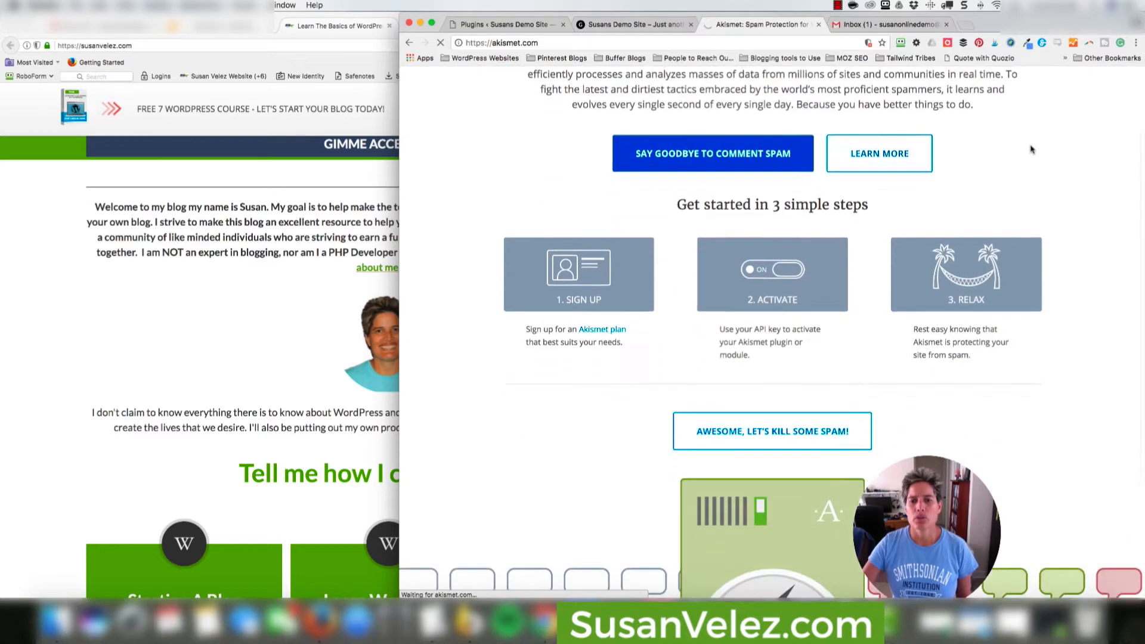
pyautogui.click(771, 431)
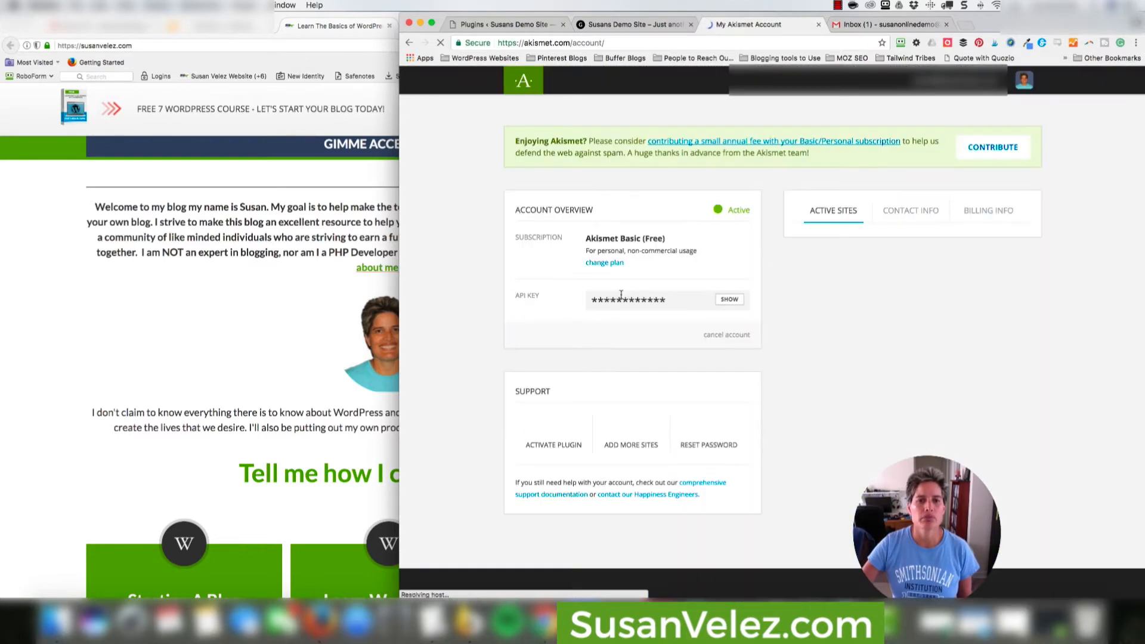
pyautogui.click(1022, 80)
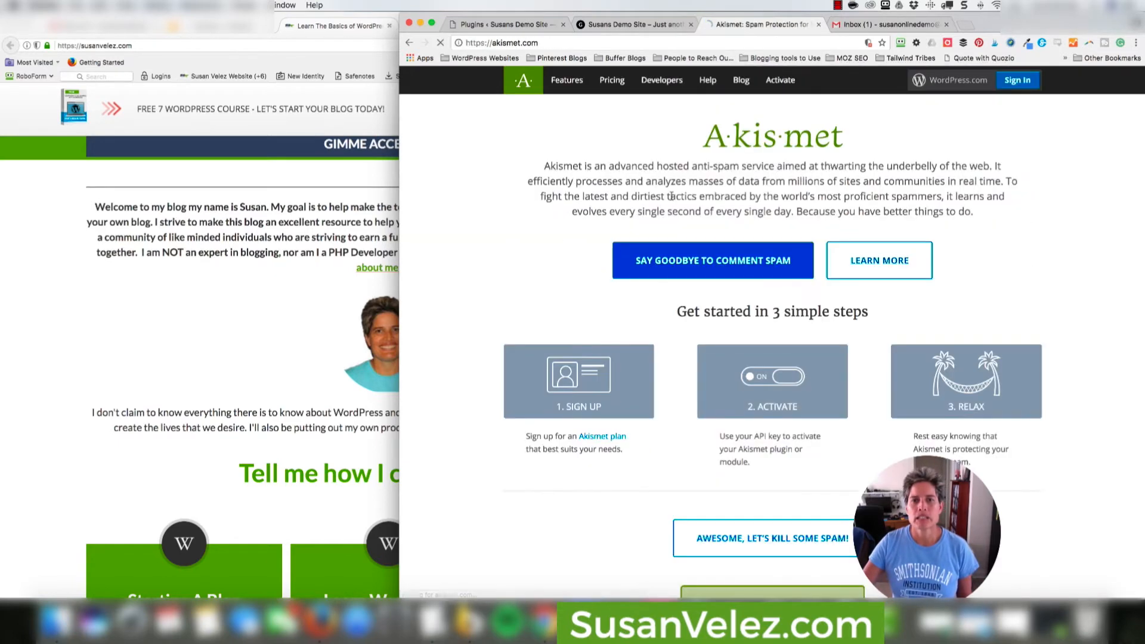
# Reach the Akismet plans list from the home page's Sign Up section
pyautogui.scroll(-3)
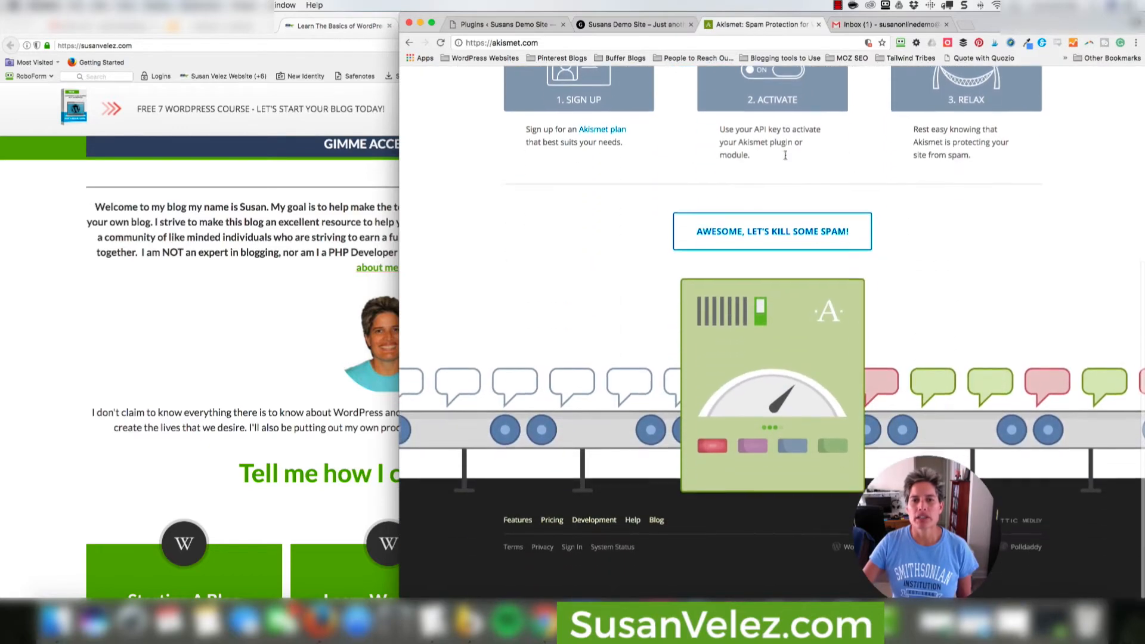
pyautogui.scroll(3)
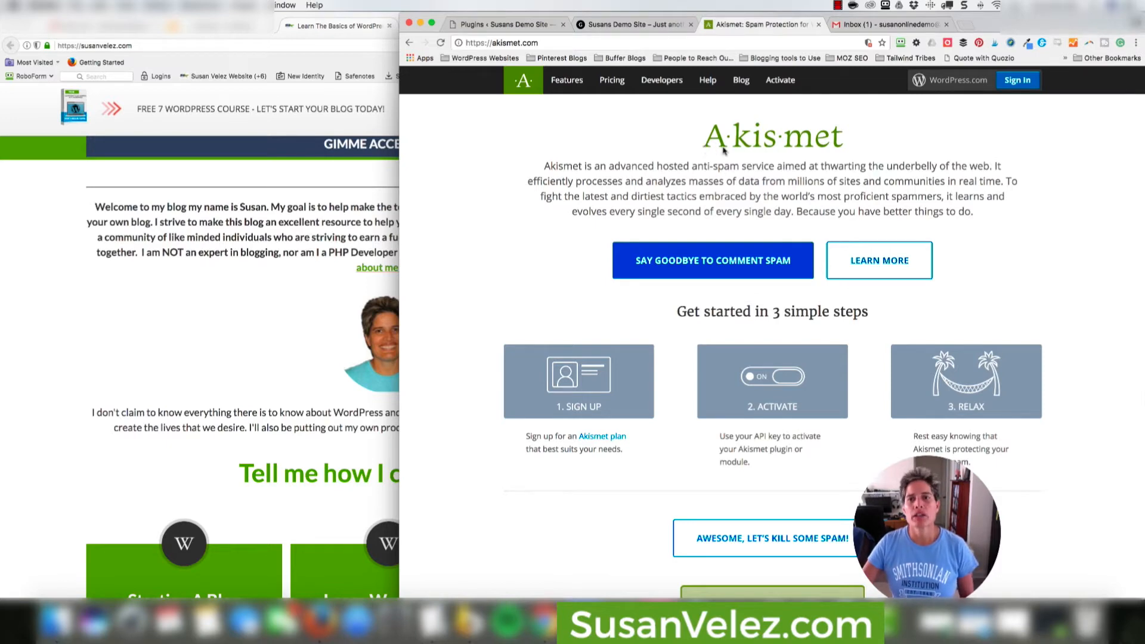
pyautogui.scroll(-3)
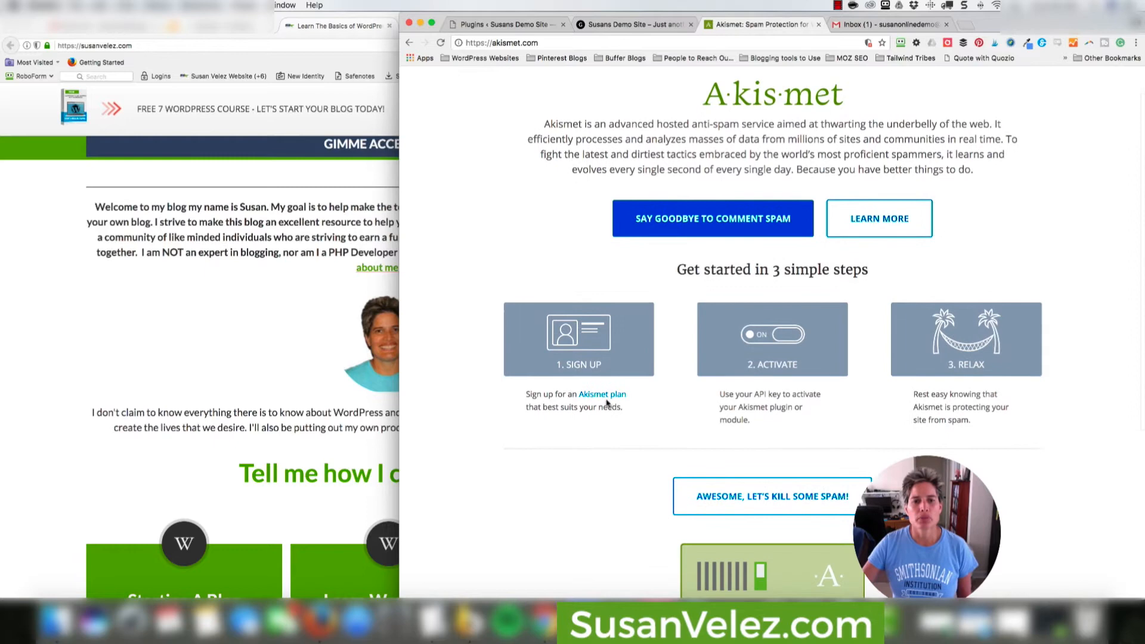
pyautogui.moveTo(601, 395)
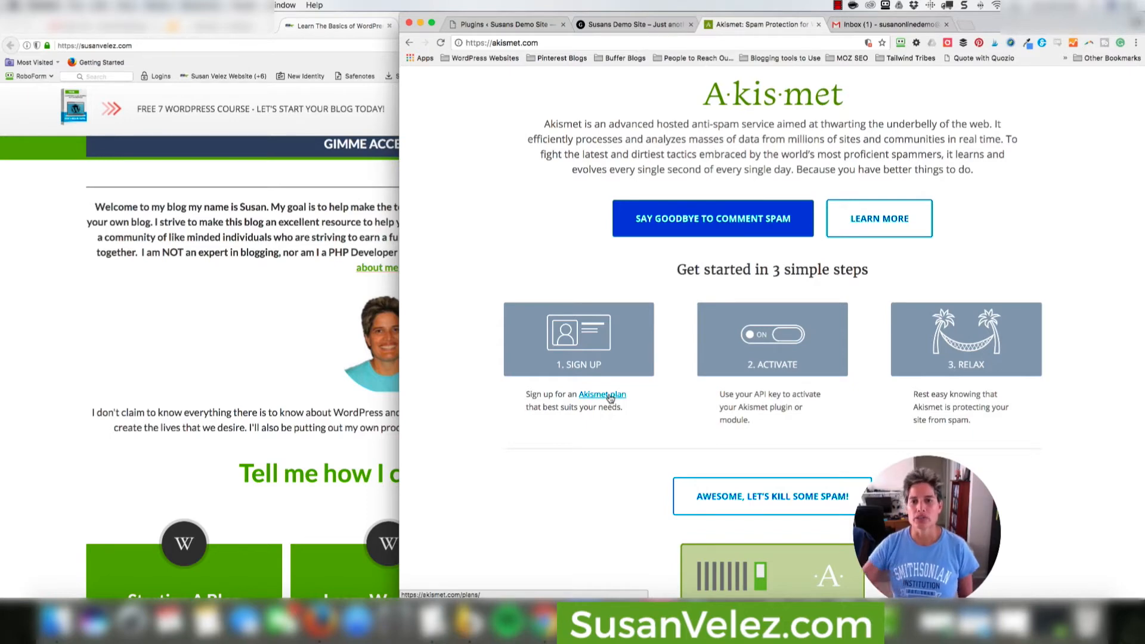
pyautogui.click(601, 395)
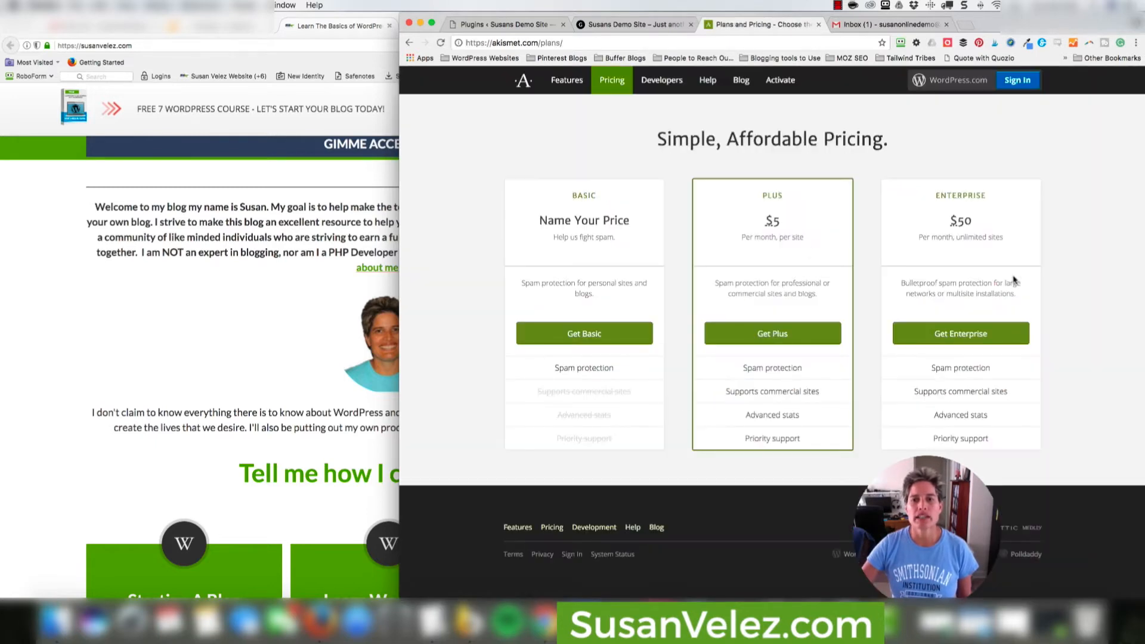
pyautogui.moveTo(531, 194)
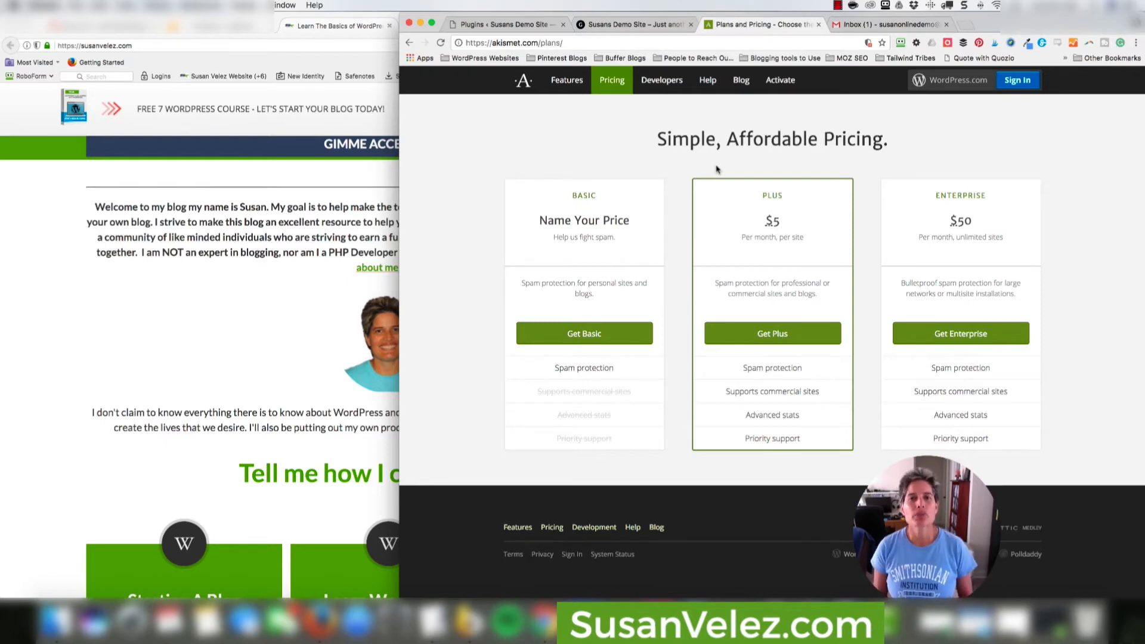
pyautogui.moveTo(815, 193)
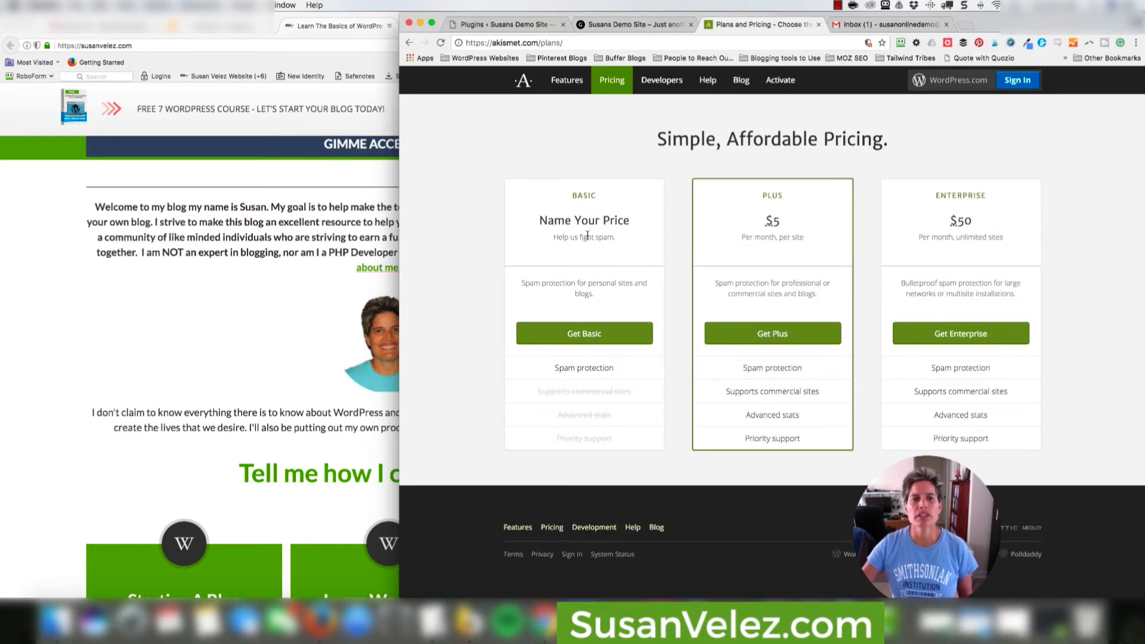
pyautogui.moveTo(636, 361)
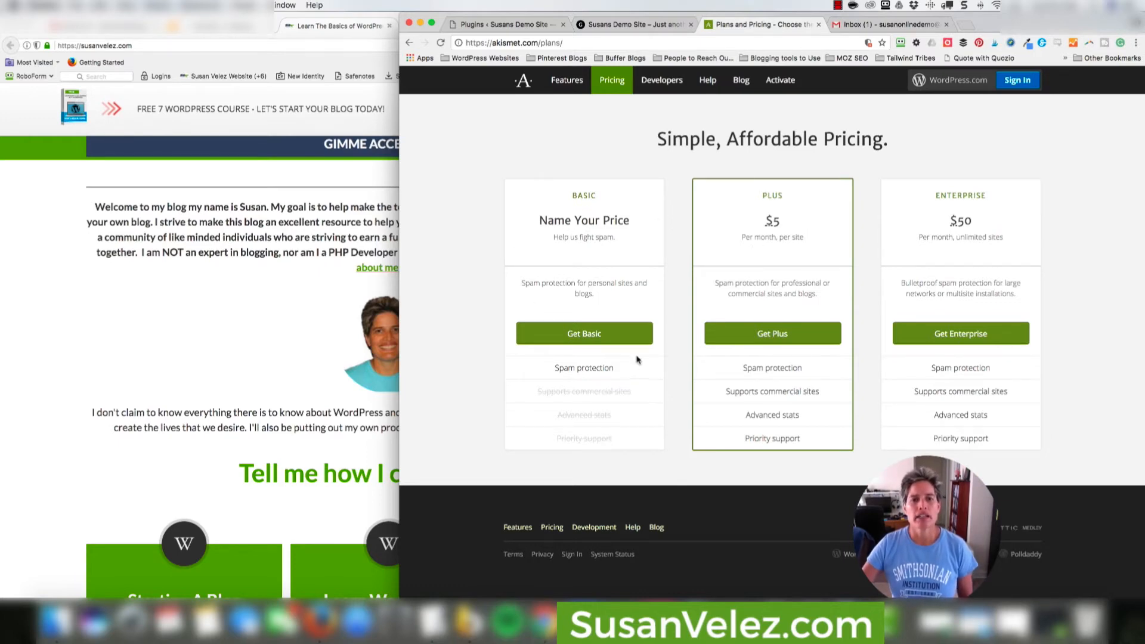
# Choose the free Akismet Basic plan from the pricing page
pyautogui.click(583, 333)
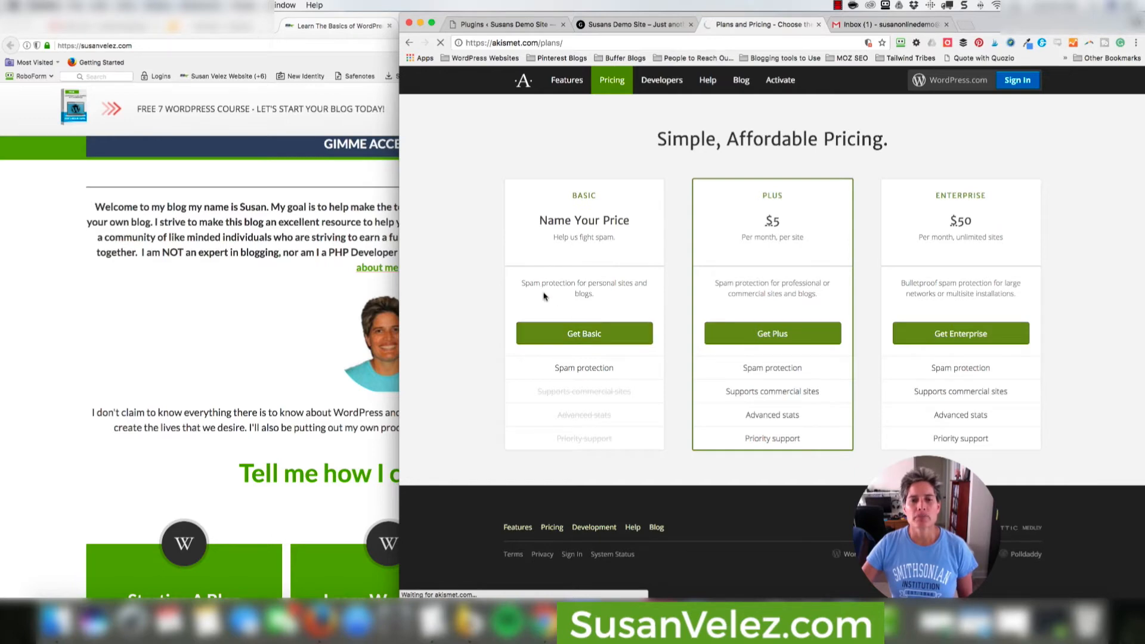
pyautogui.moveTo(575, 351)
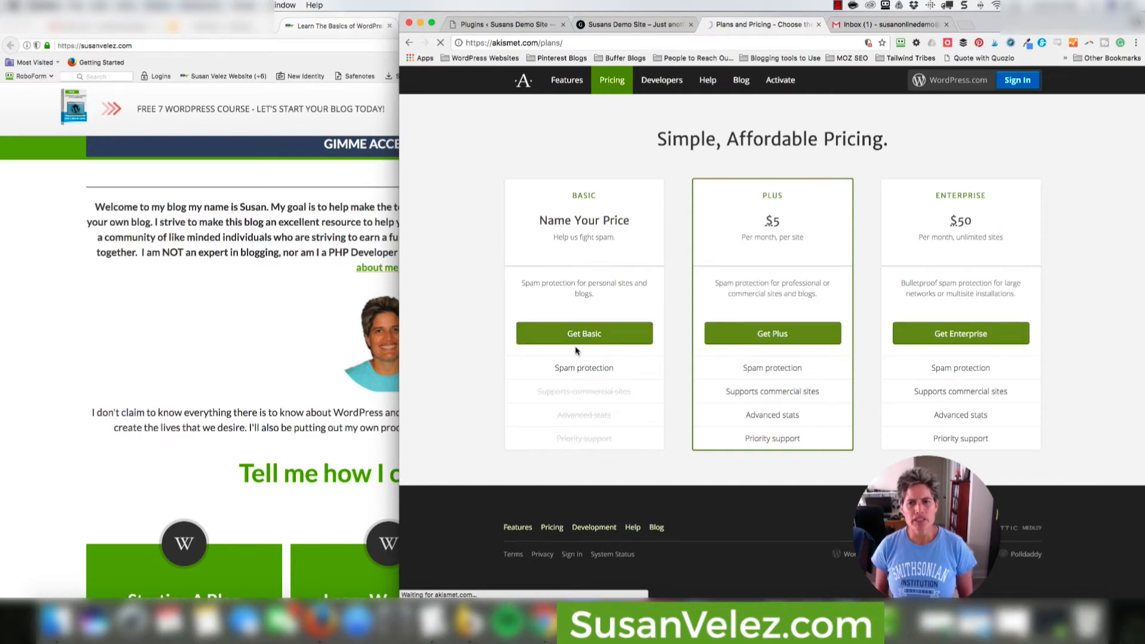
pyautogui.click(583, 333)
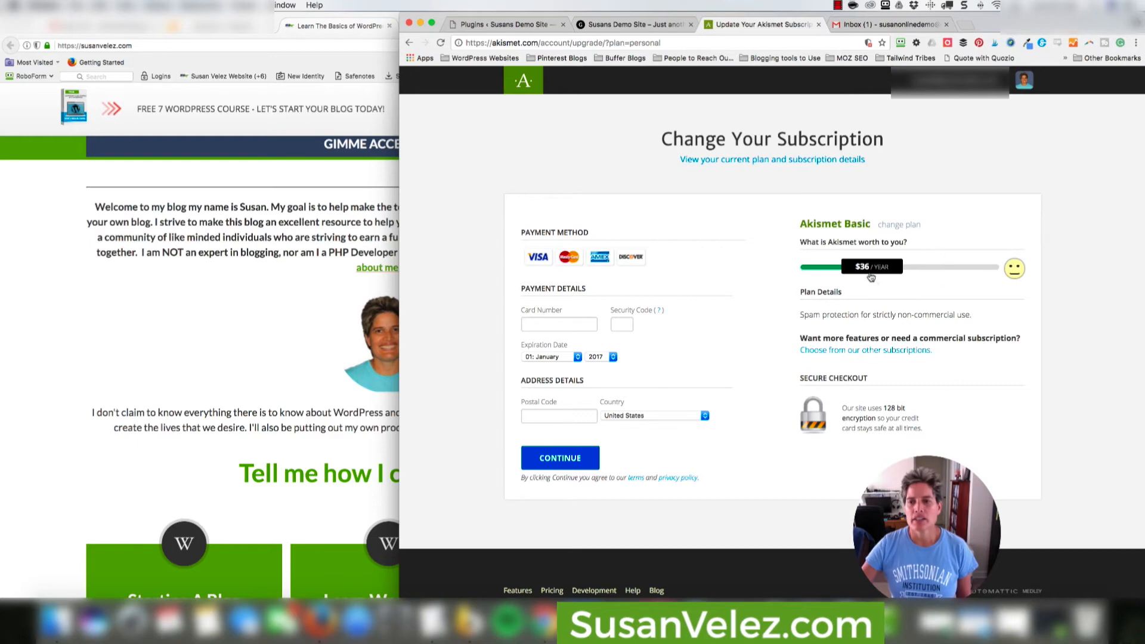
pyautogui.moveTo(875, 299)
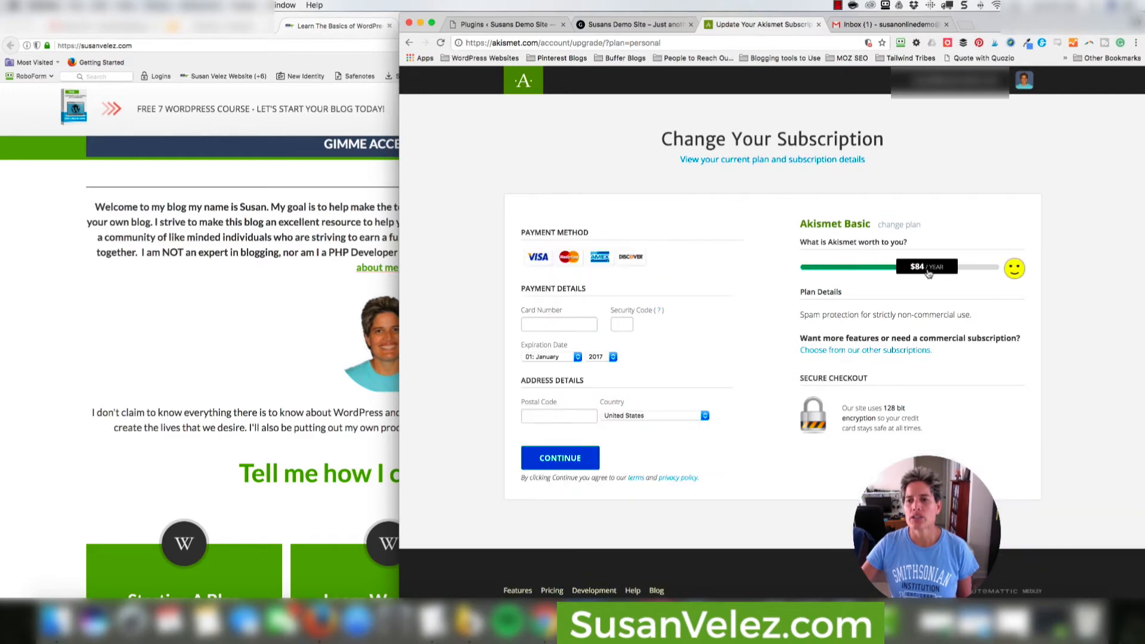
# Slide the 'What is Akismet worth to you?' amount down to $0 per year
pyautogui.moveTo(950, 266); pyautogui.dragTo(909, 266)
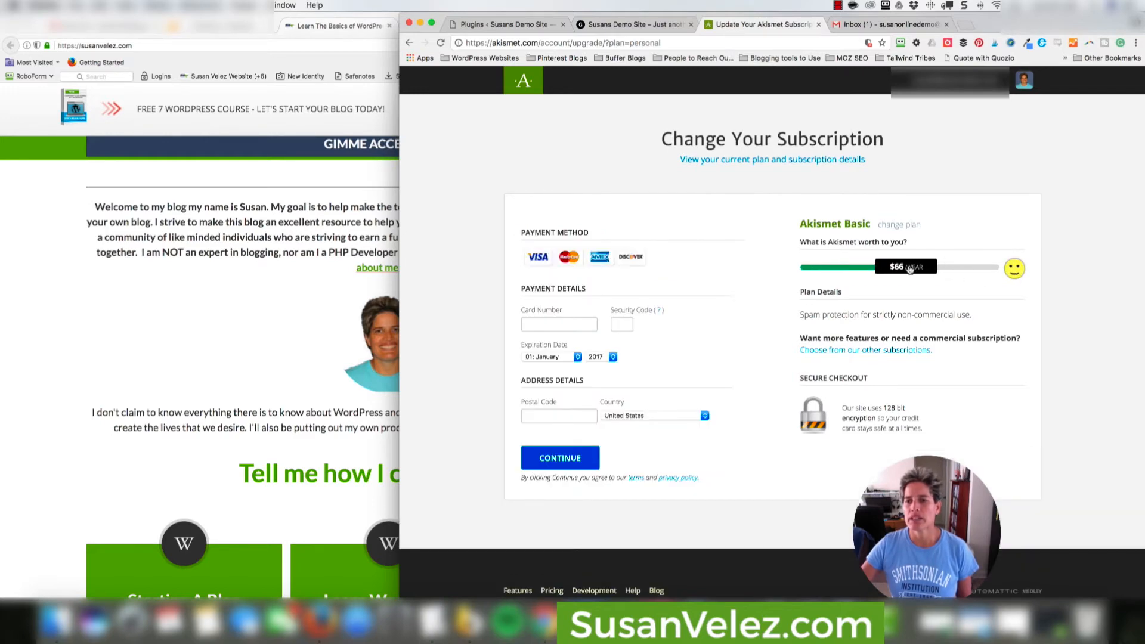
pyautogui.moveTo(928, 266); pyautogui.dragTo(888, 266)
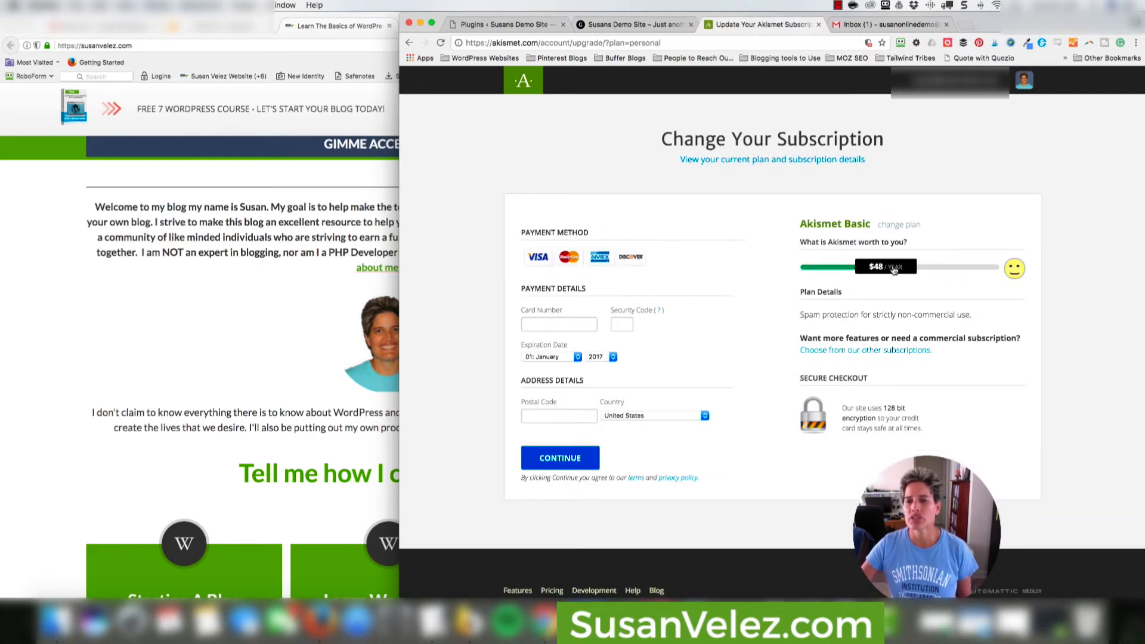
pyautogui.moveTo(894, 266); pyautogui.dragTo(882, 266)
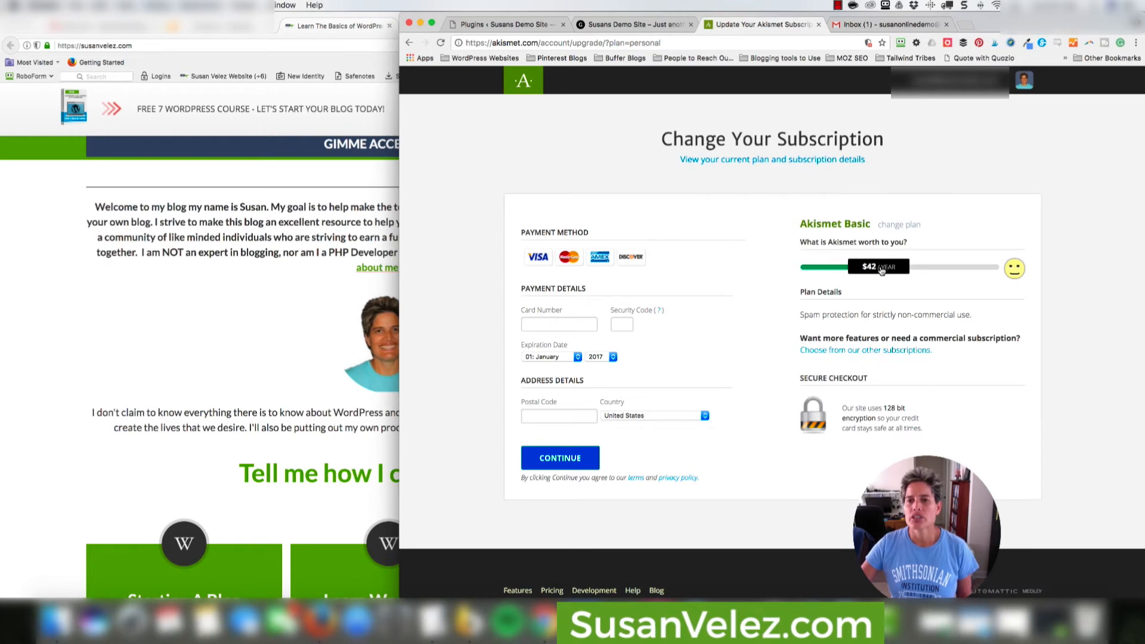
pyautogui.moveTo(880, 266); pyautogui.dragTo(851, 266)
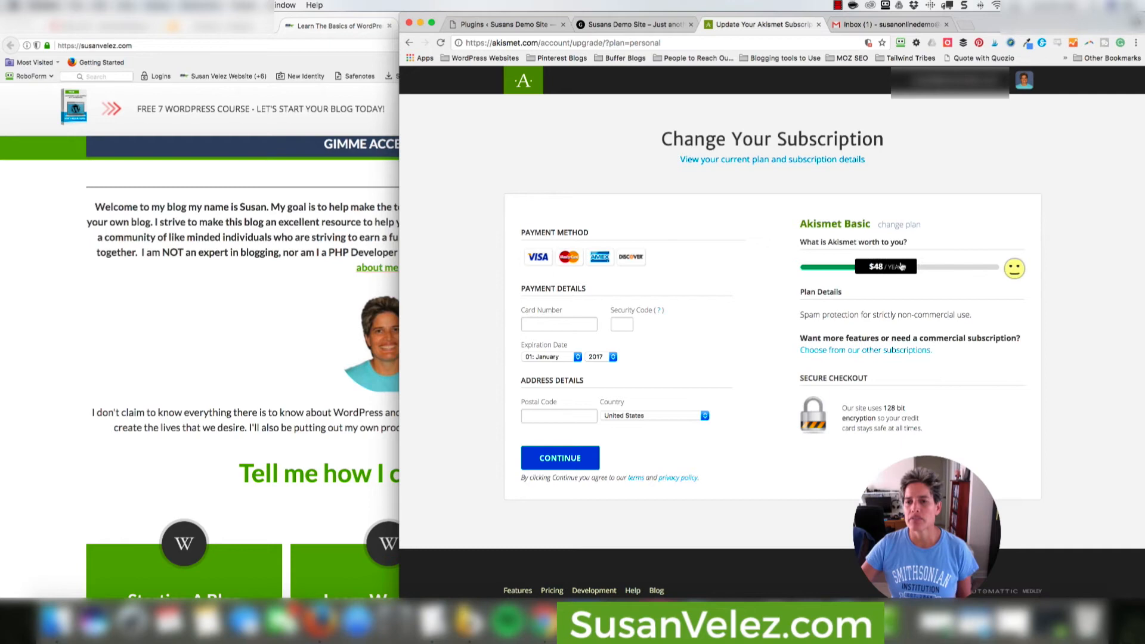
pyautogui.moveTo(901, 266); pyautogui.dragTo(975, 266)
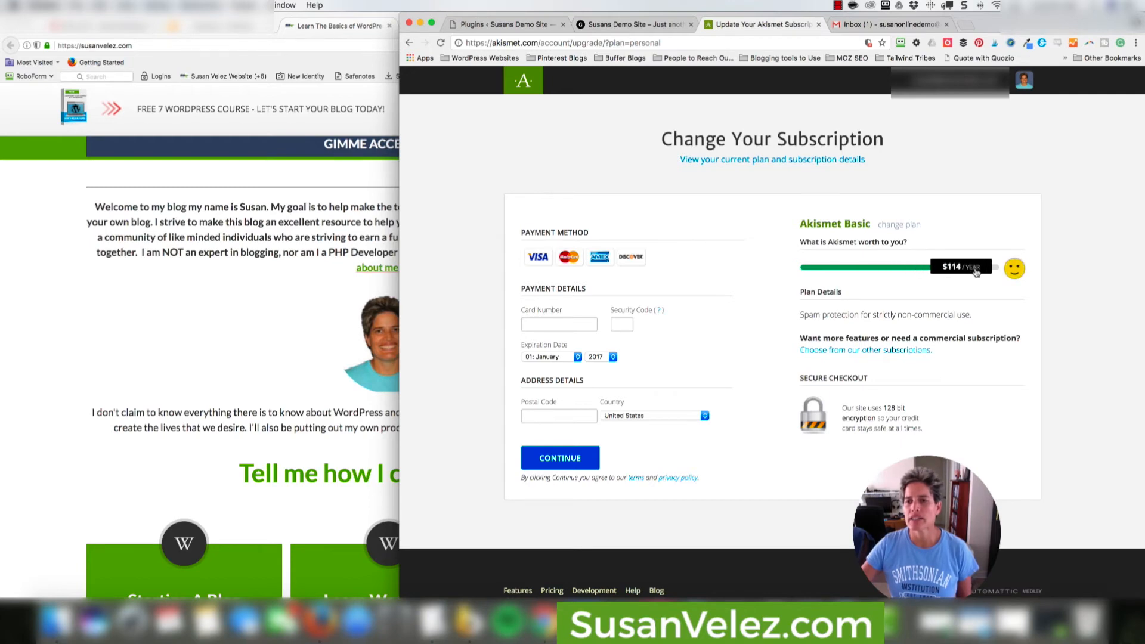
pyautogui.moveTo(943, 266); pyautogui.dragTo(950, 266)
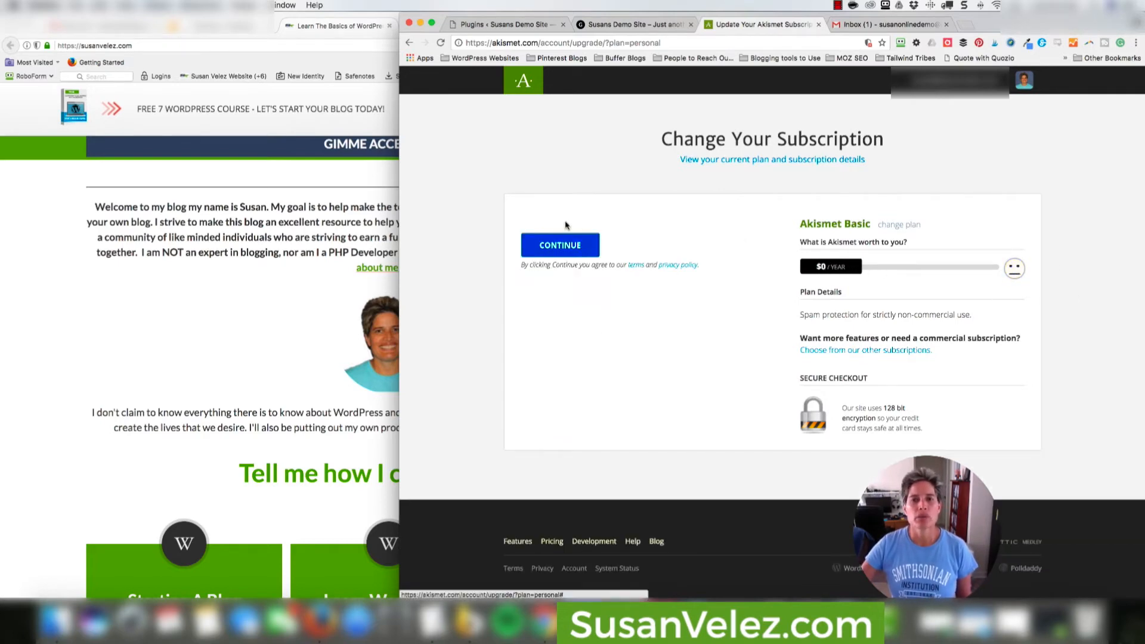
# Confirm the $0 Akismet Basic subscription and view the account overview
pyautogui.click(560, 245)
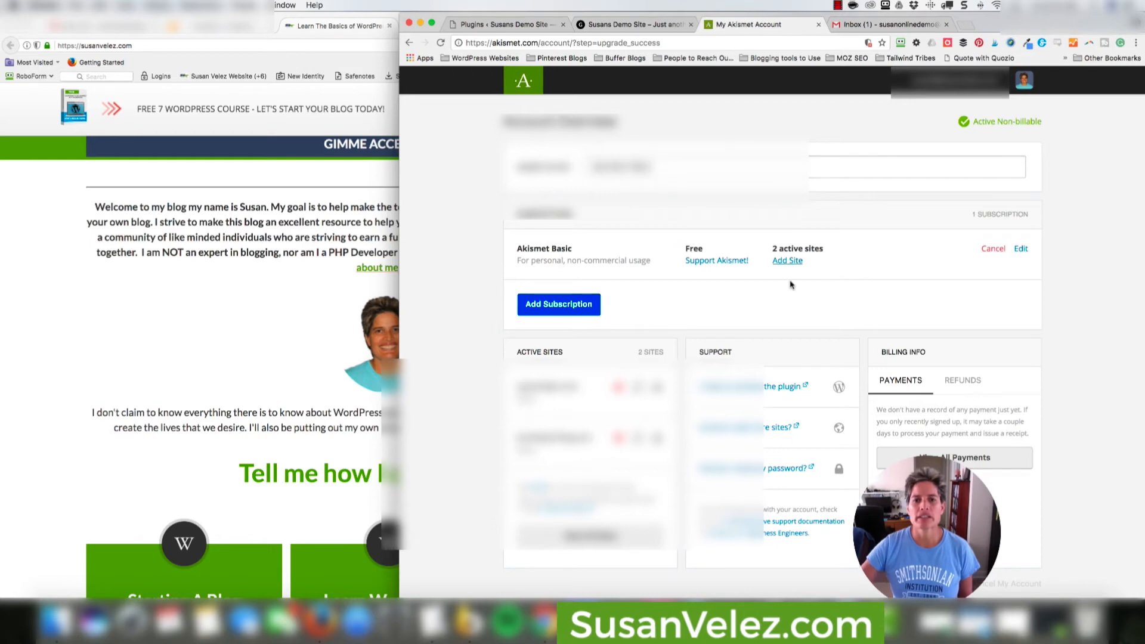
pyautogui.moveTo(655, 266)
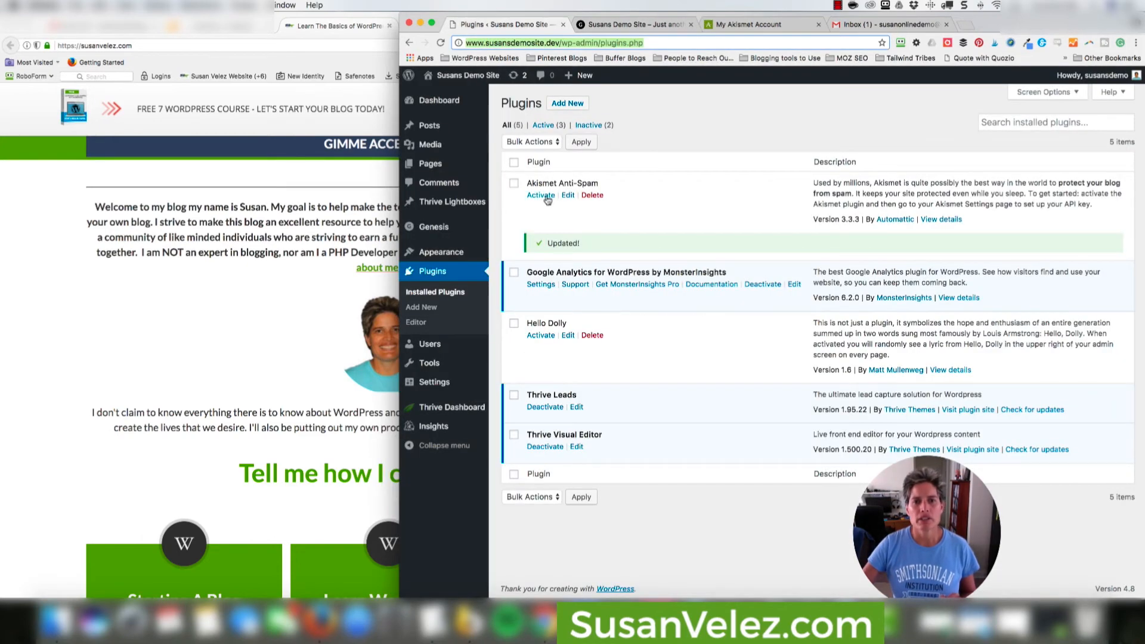
# Activate Akismet Anti-Spam on the Plugins page and go to its settings
pyautogui.click(539, 195)
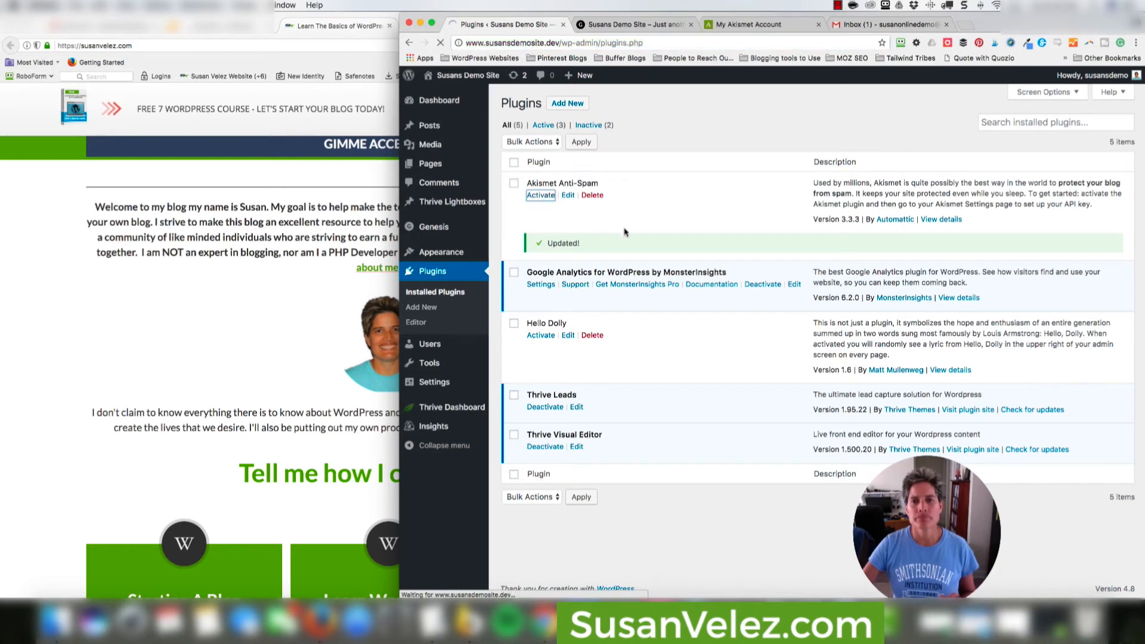
pyautogui.click(540, 194)
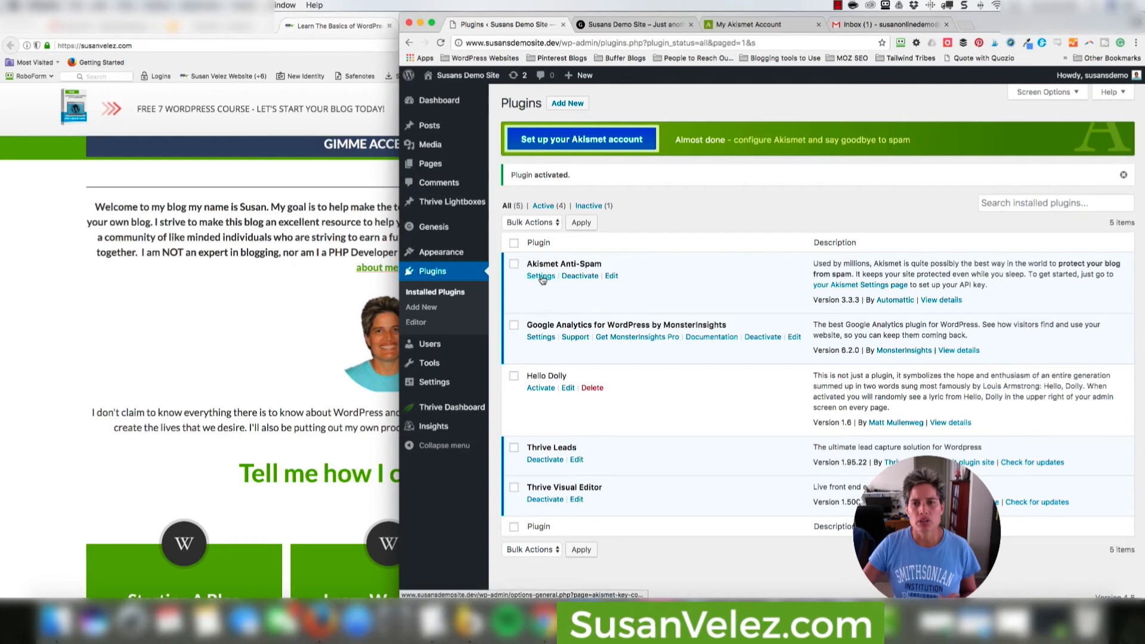
pyautogui.click(540, 276)
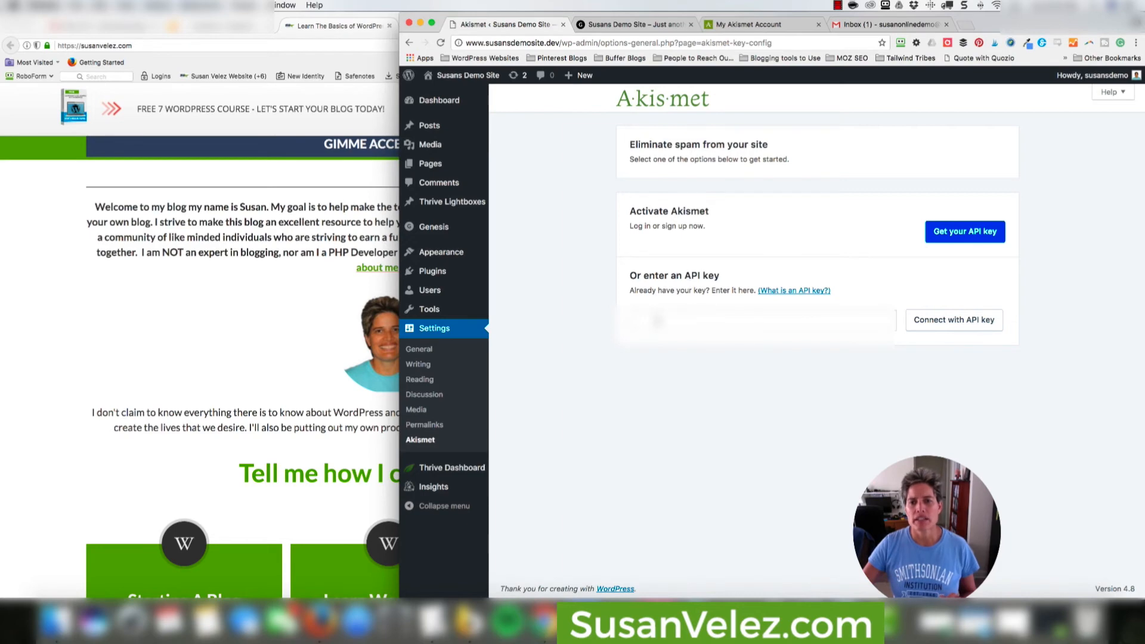
# Paste the Akismet API key and connect the demo site with it
pyautogui.click(760, 319)
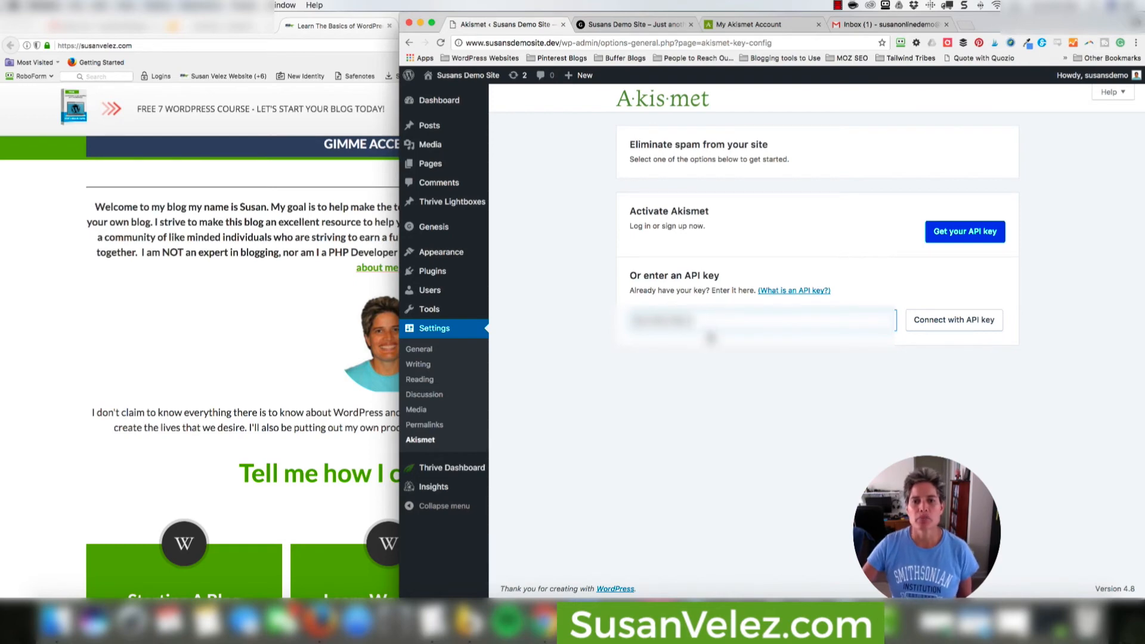
pyautogui.moveTo(793, 290)
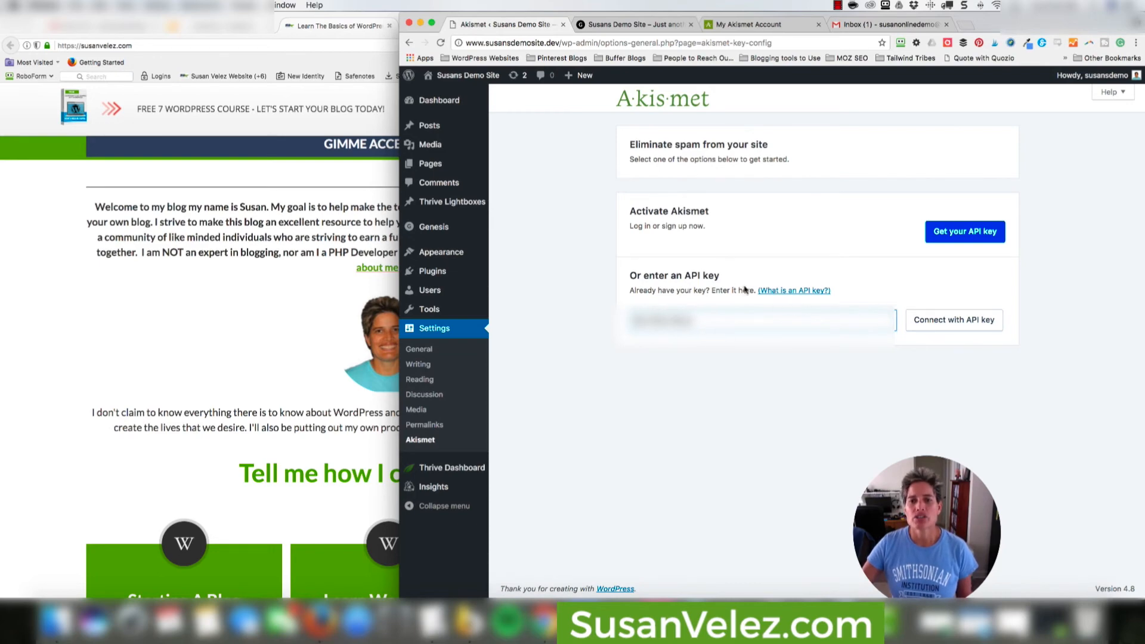
pyautogui.click(953, 320)
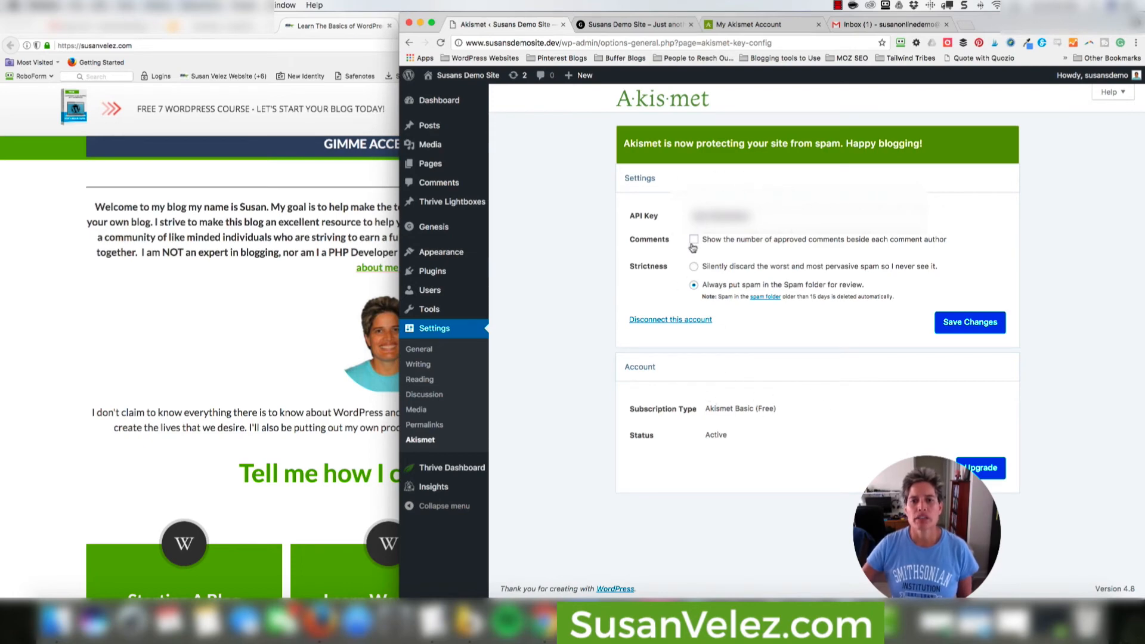
pyautogui.moveTo(796, 245)
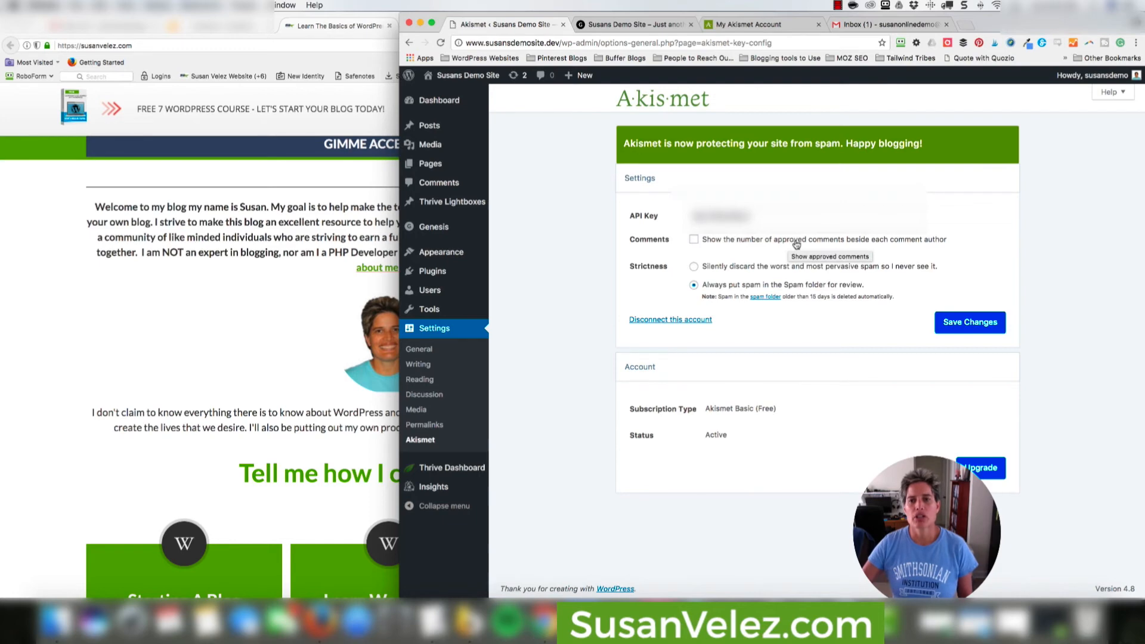
pyautogui.moveTo(571, 161)
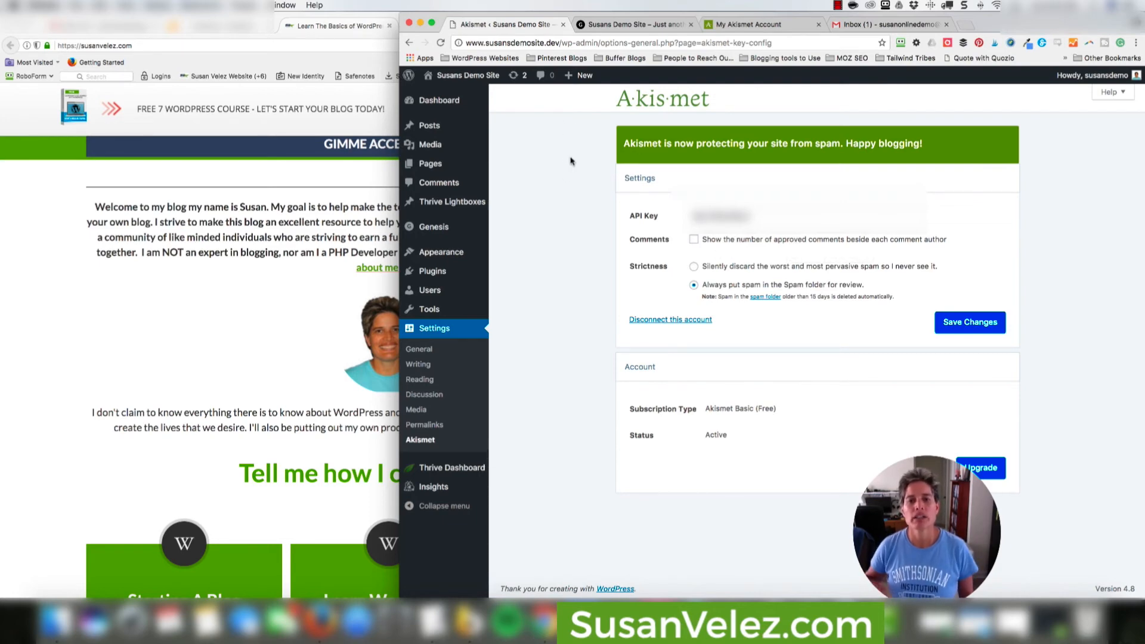
pyautogui.moveTo(657, 253)
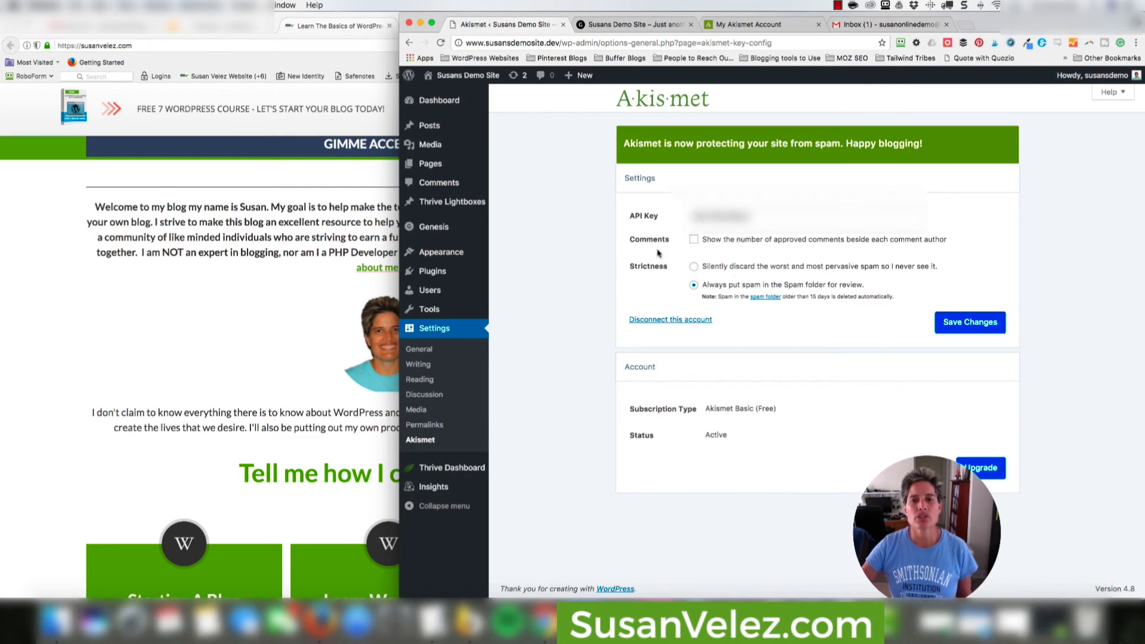
pyautogui.moveTo(785, 250)
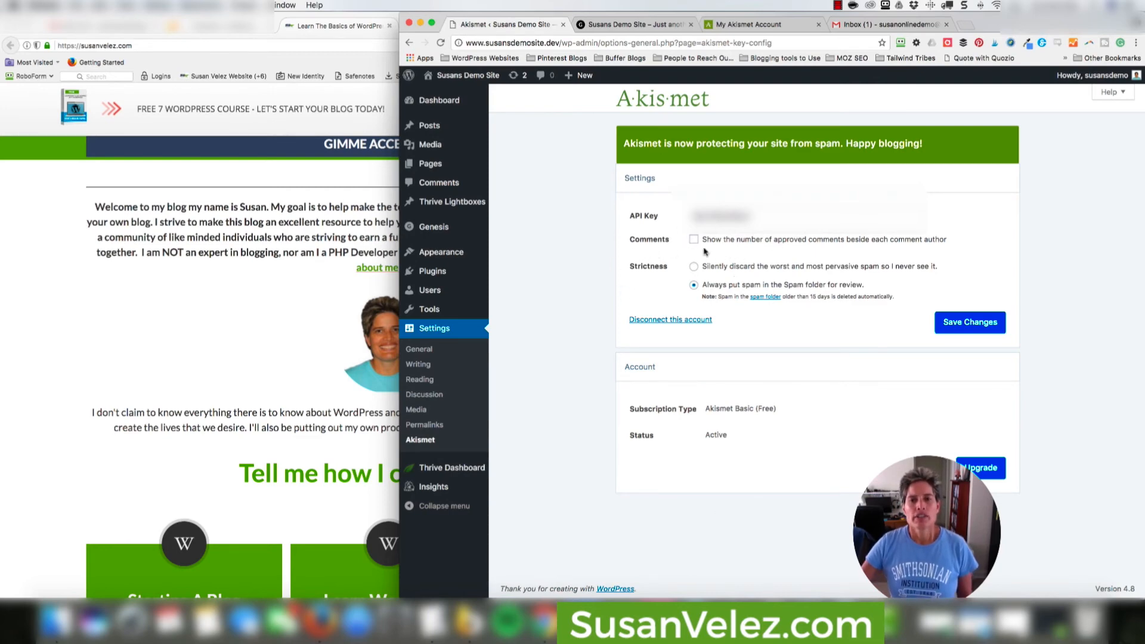
pyautogui.moveTo(712, 268)
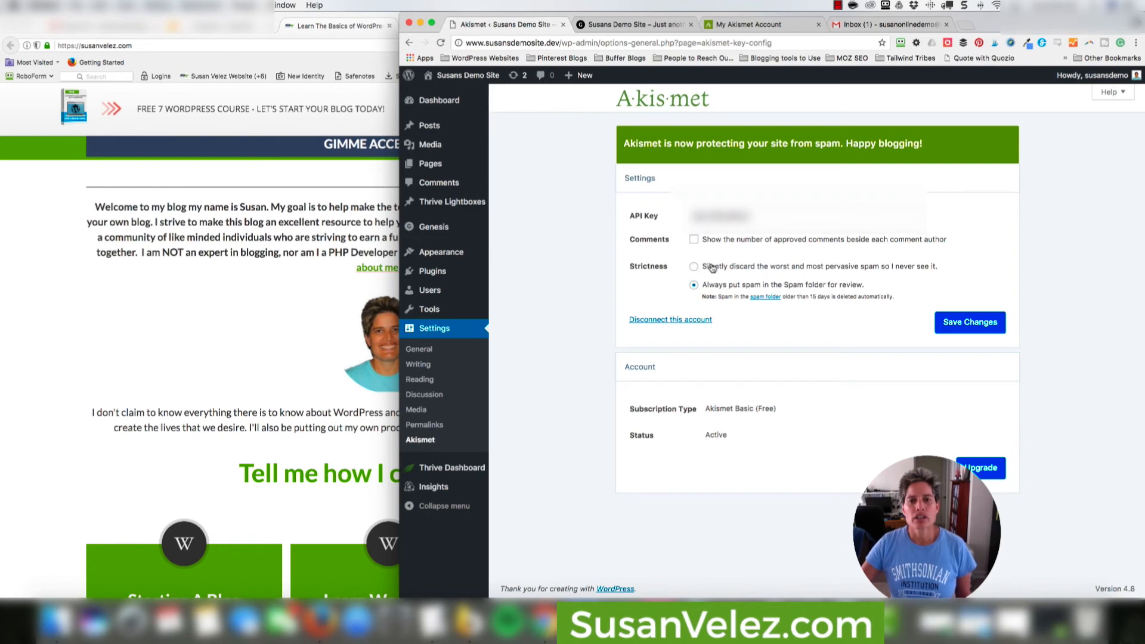
pyautogui.moveTo(803, 278)
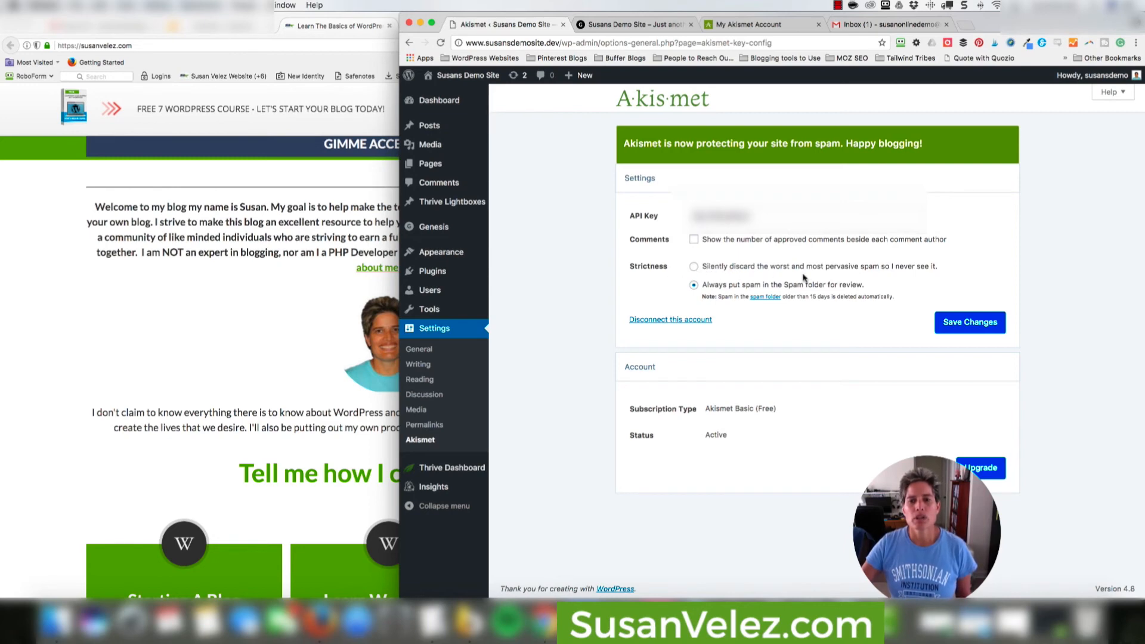
pyautogui.moveTo(716, 278)
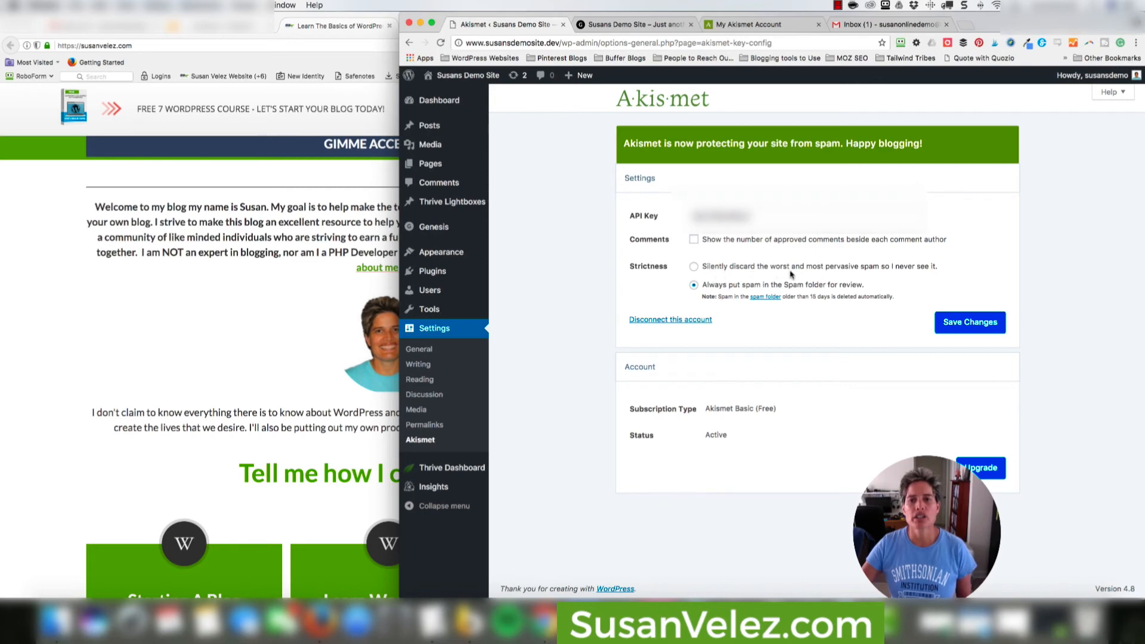
pyautogui.moveTo(884, 278)
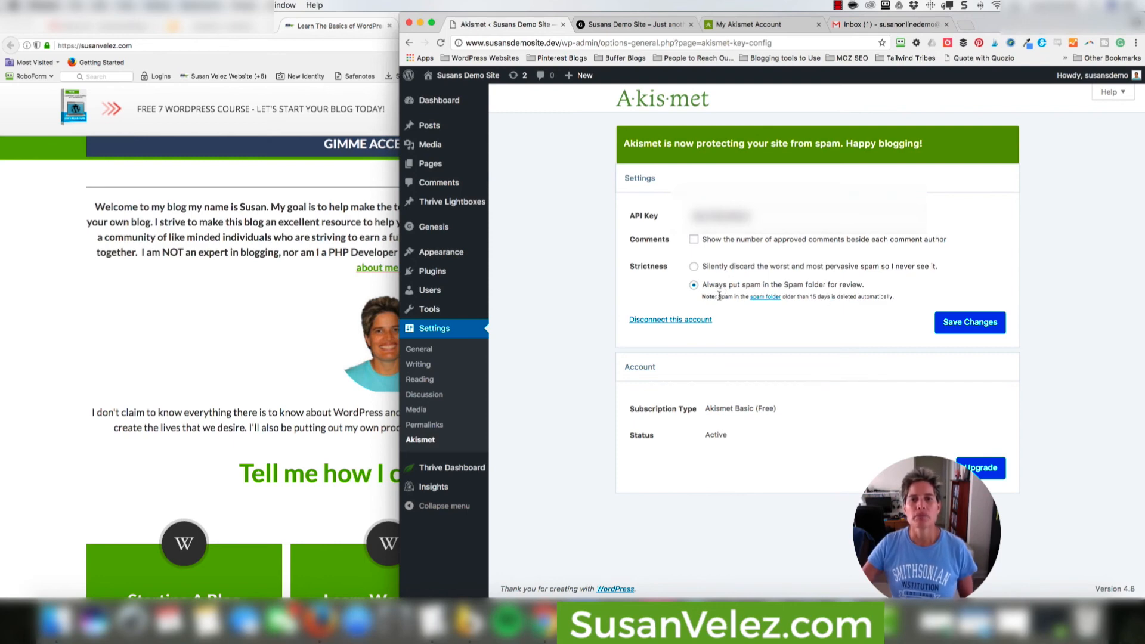
pyautogui.moveTo(767, 444)
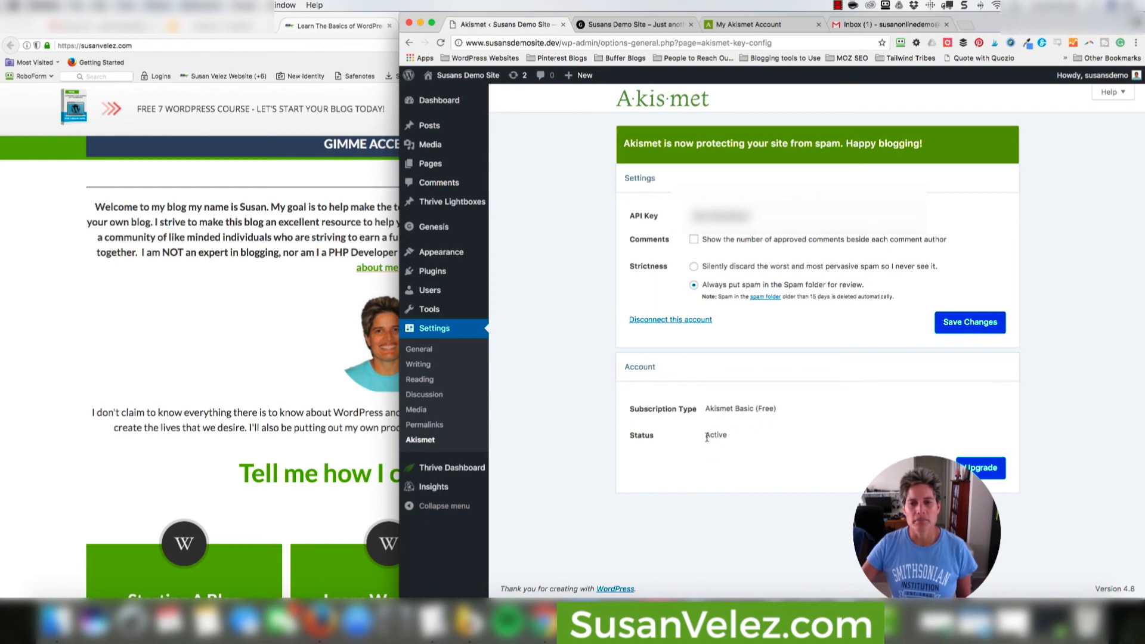
pyautogui.moveTo(781, 474)
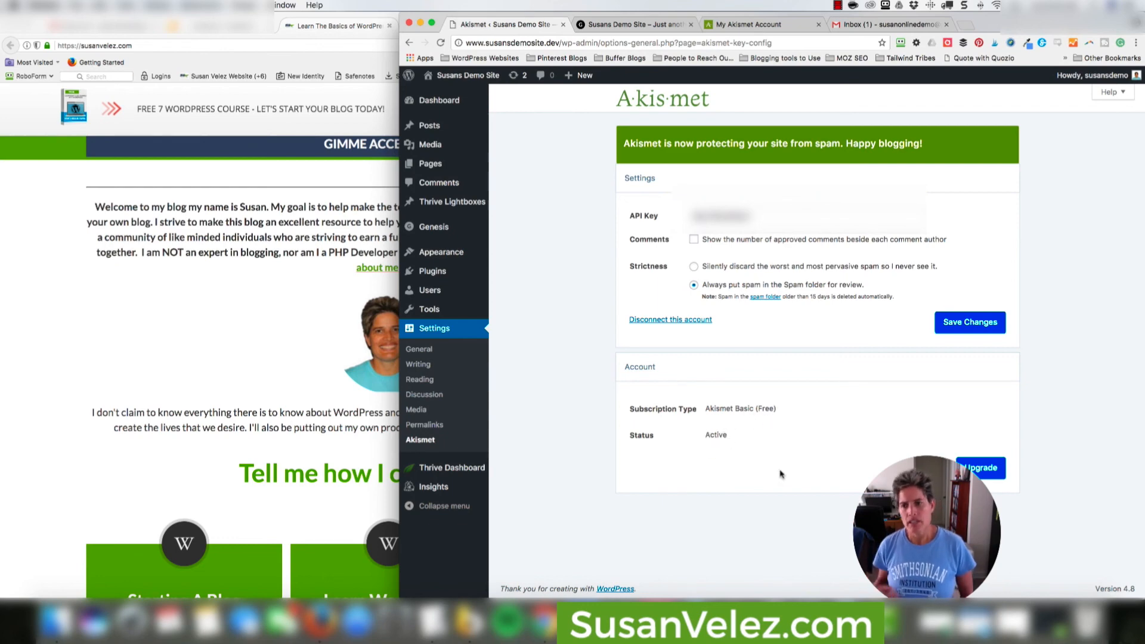